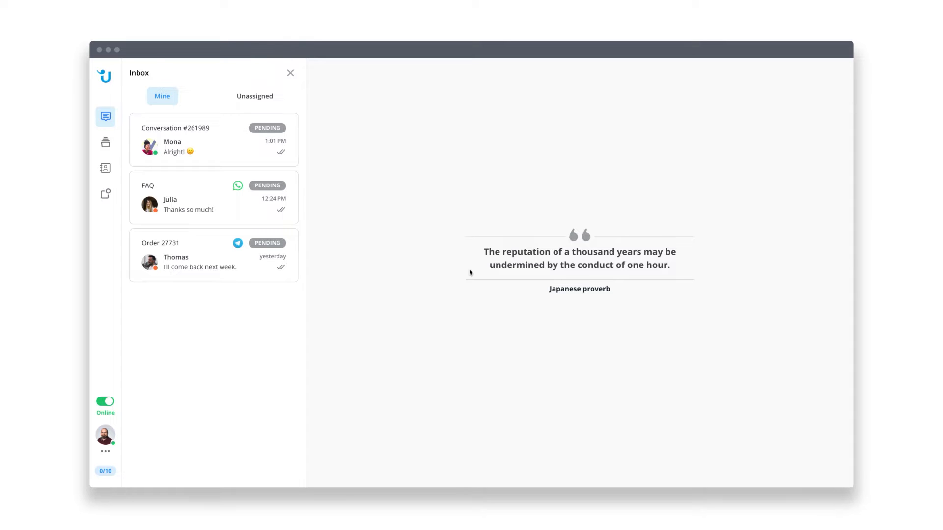
- Start a live chat from the website widget by reopening the earlier conversation
{"action": "left_click", "coordinate": [291, 73]}
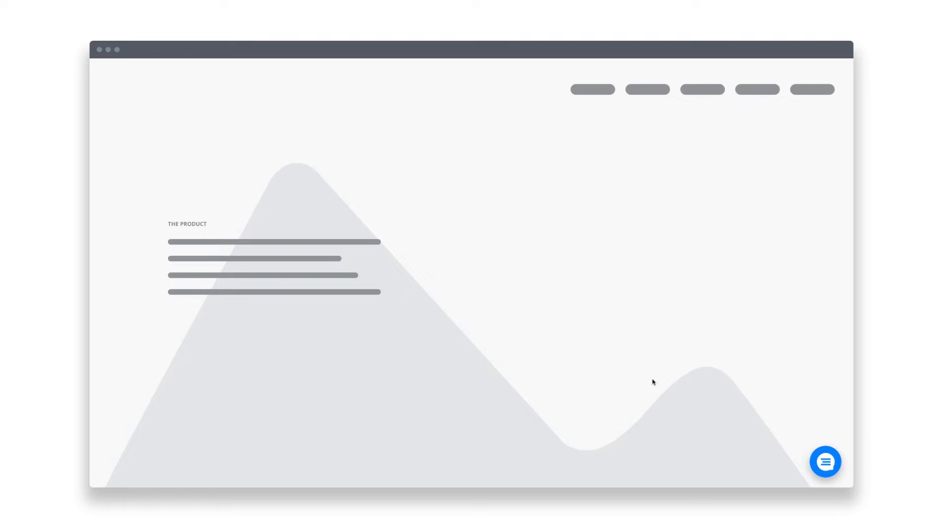
{"action": "left_click", "coordinate": [824, 462]}
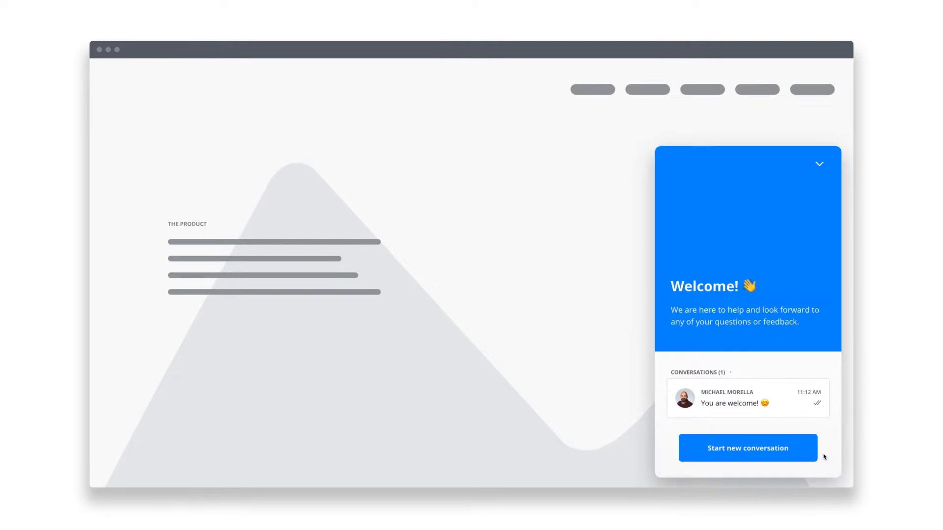
{"action": "mouse_move", "coordinate": [748, 448]}
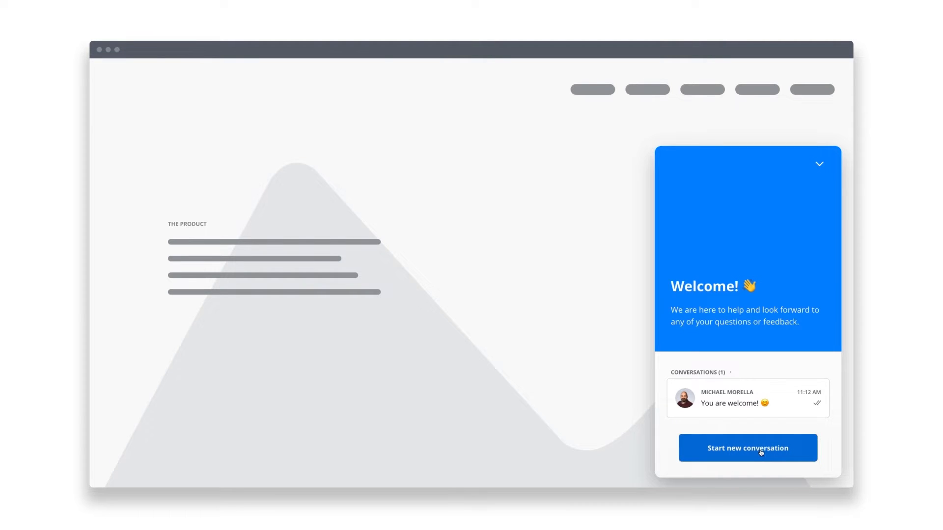
{"action": "mouse_move", "coordinate": [733, 409]}
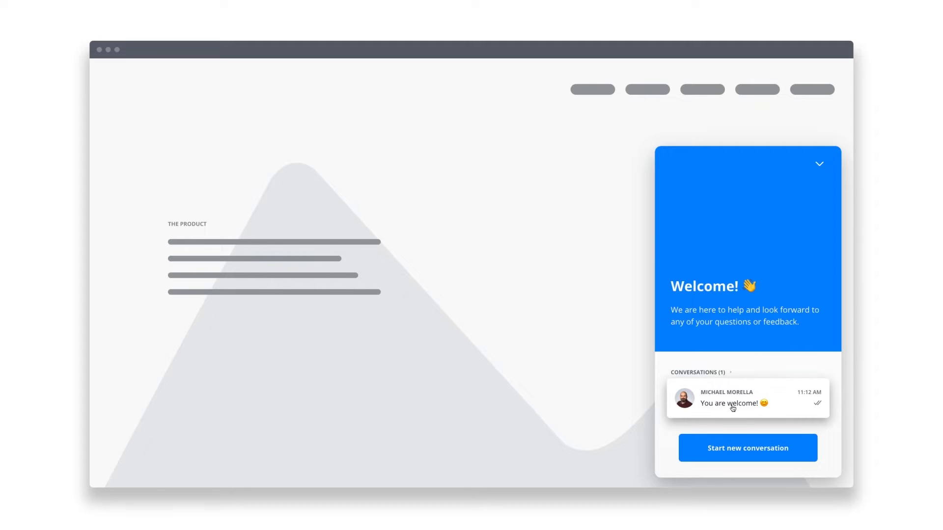
{"action": "left_click", "coordinate": [746, 397]}
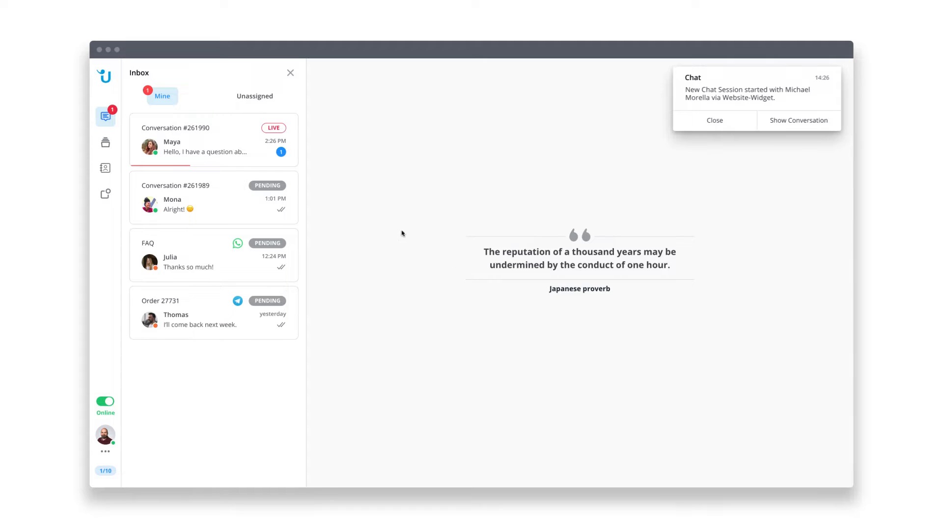
- Reply to conversation's shipping-cost question in the live chat and wrap it up
{"action": "left_click", "coordinate": [213, 140]}
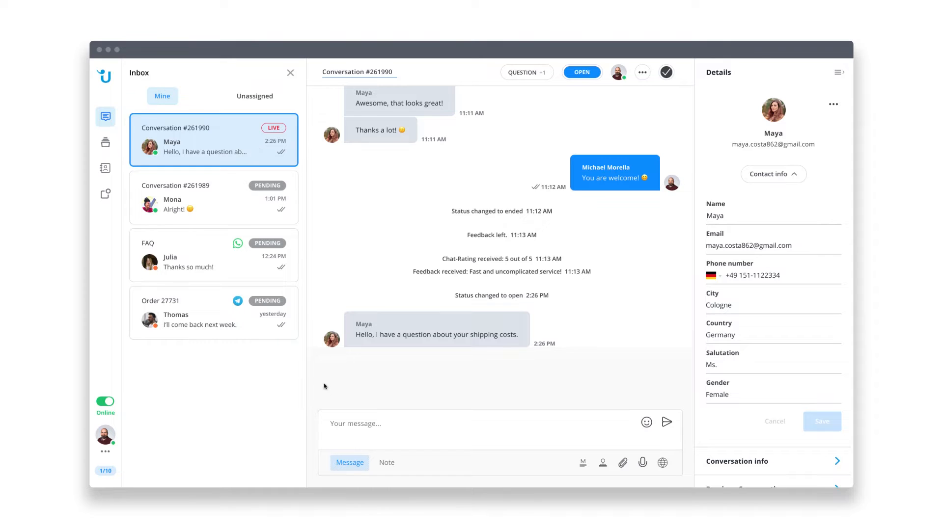
{"action": "type", "text": "Sure, what wo"}
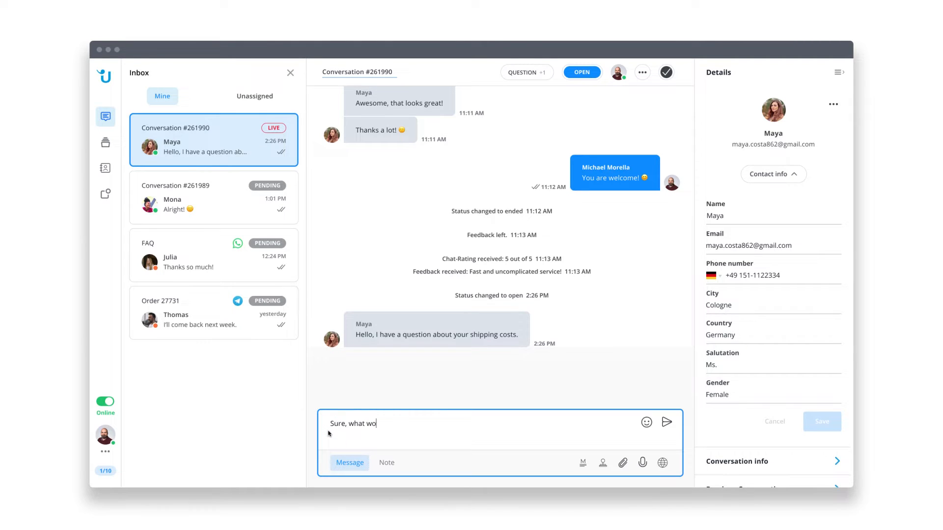
{"action": "left_click", "coordinate": [666, 422]}
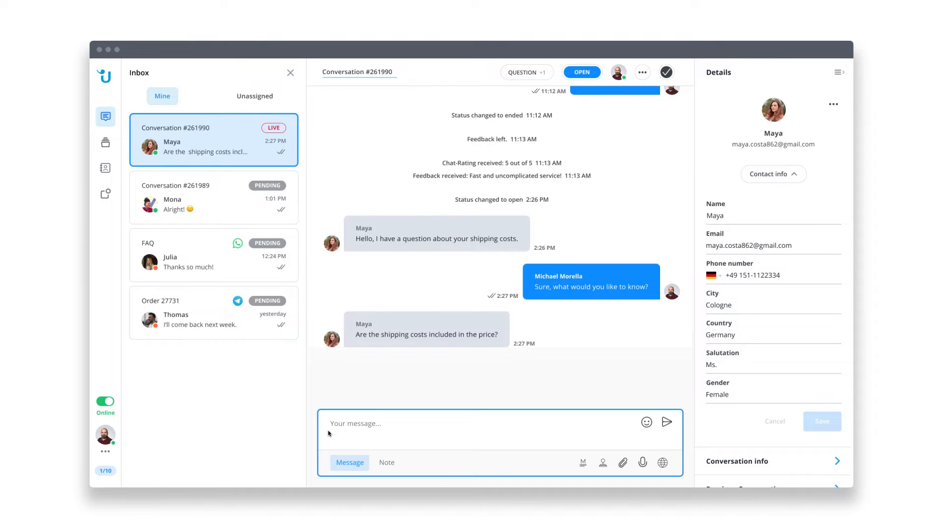
{"action": "type", "text": "Of course, all the pr"}
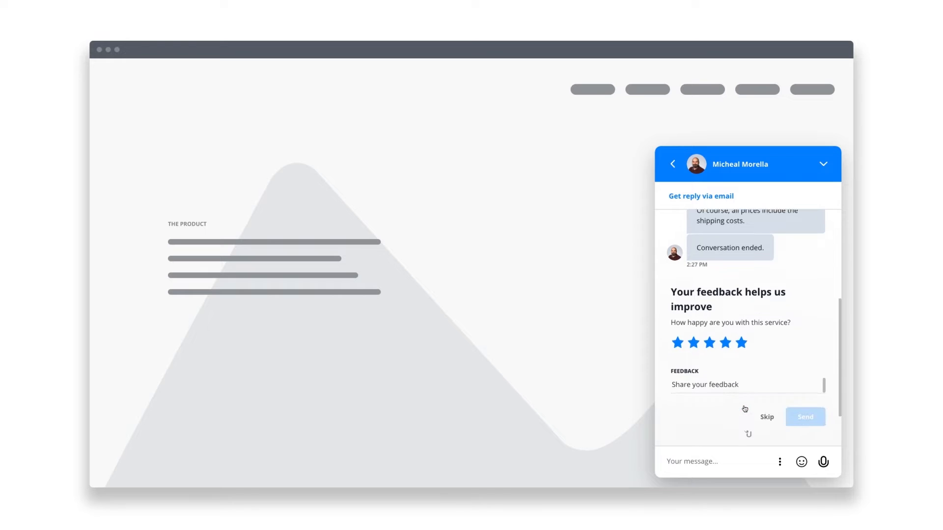
{"action": "type", "text": "Gr"}
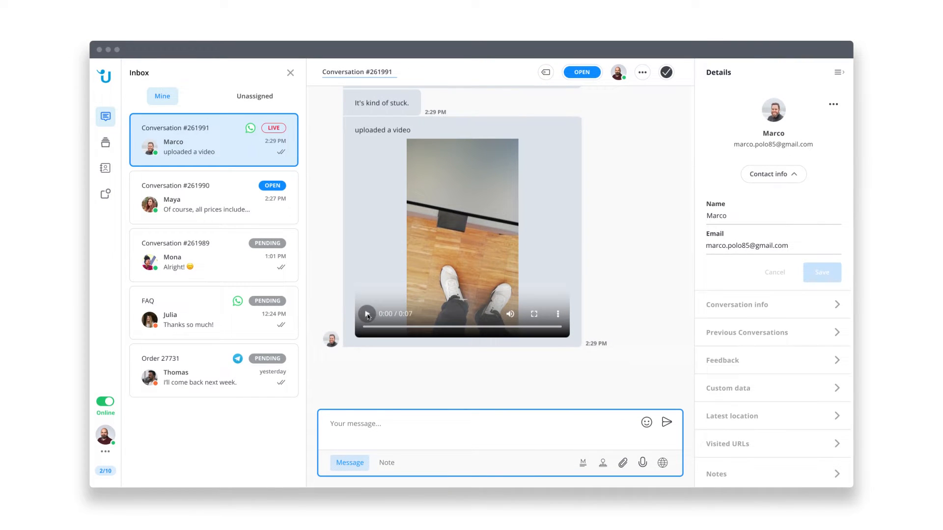
- Play the customer's video and send the !drawer canned drawer-slide reply
{"action": "left_click", "coordinate": [366, 313]}
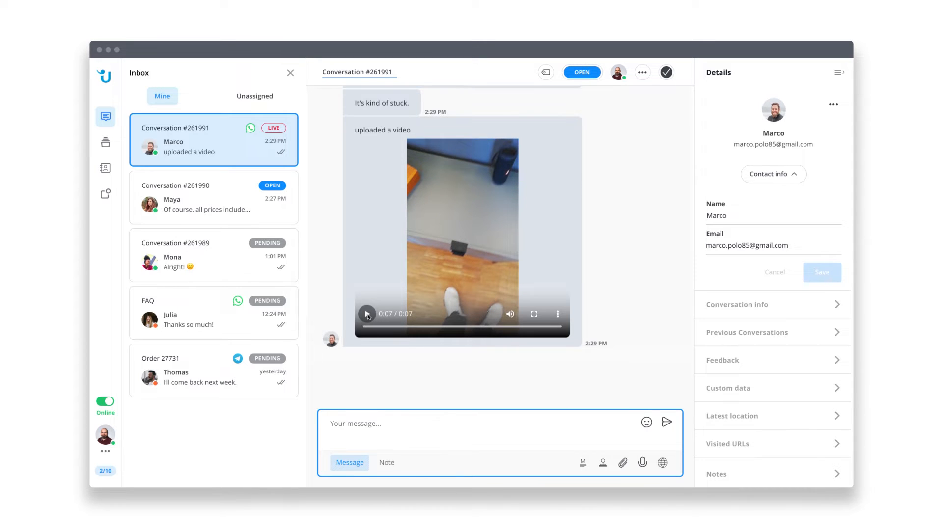
{"action": "left_click", "coordinate": [583, 462]}
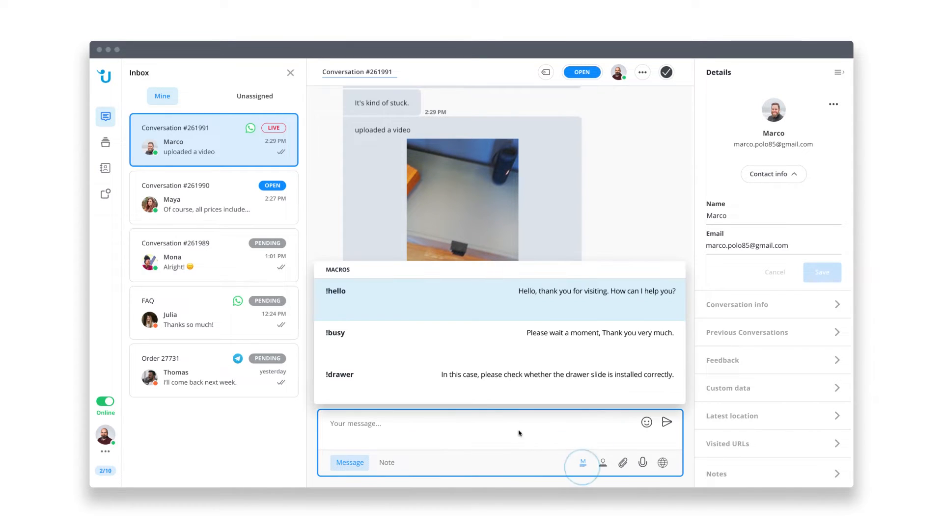
{"action": "left_click", "coordinate": [339, 374]}
{"action": "type", "text": "Here is the man"}
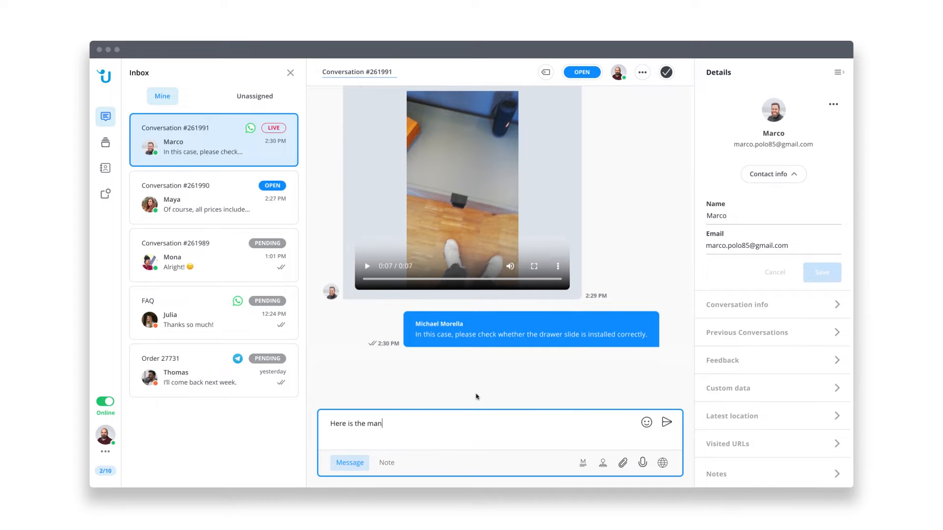
- Attach manual.pdf and send it to the customer
{"action": "left_click", "coordinate": [623, 463]}
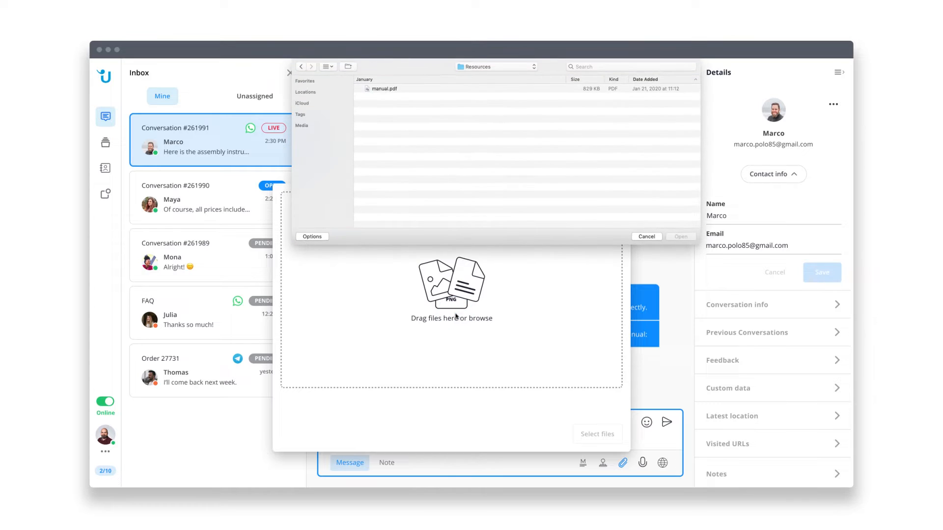
{"action": "left_click", "coordinate": [680, 236]}
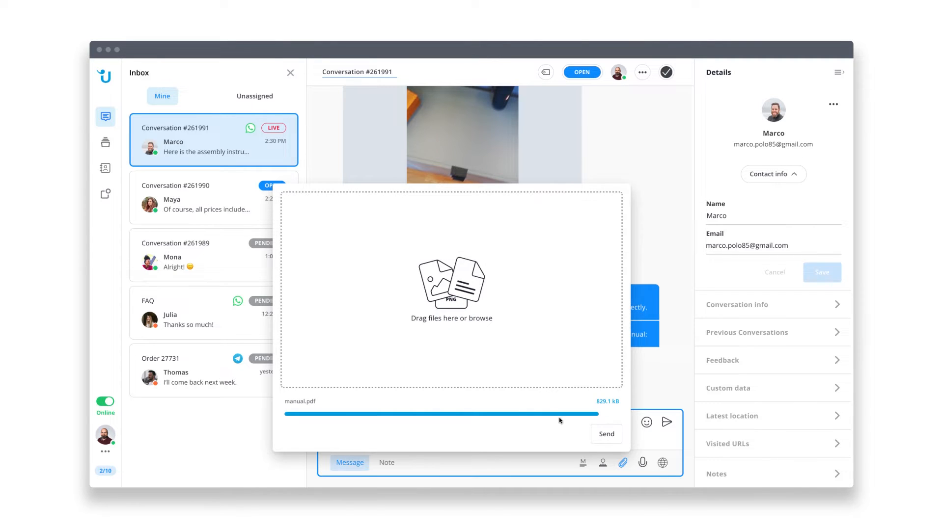
{"action": "left_click", "coordinate": [606, 433]}
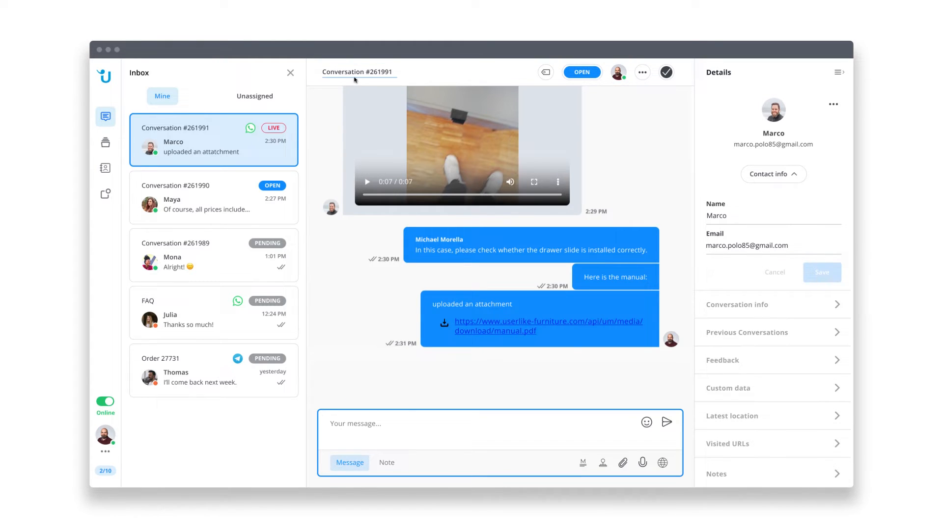
- Title the conversation 'Drawer Issue' and end it
{"action": "type", "text": "Drawer"}
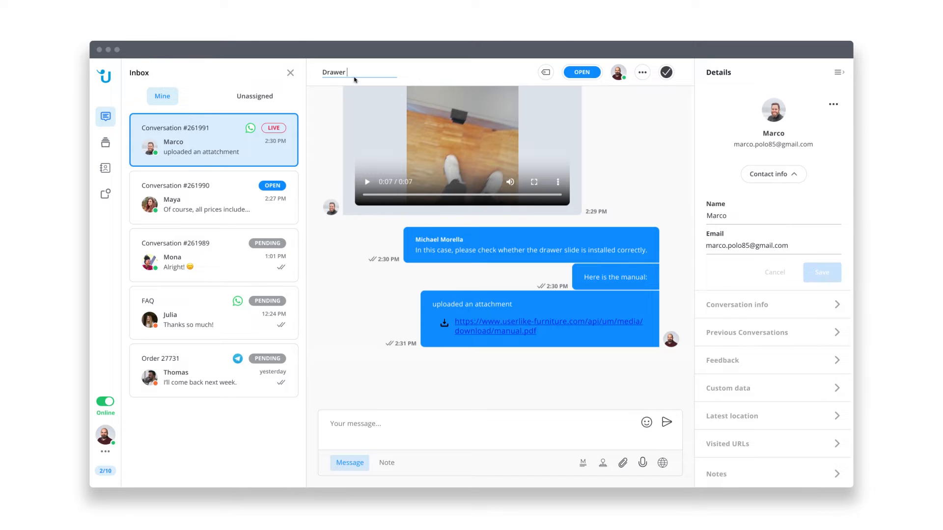
{"action": "type", "text": "Issue"}
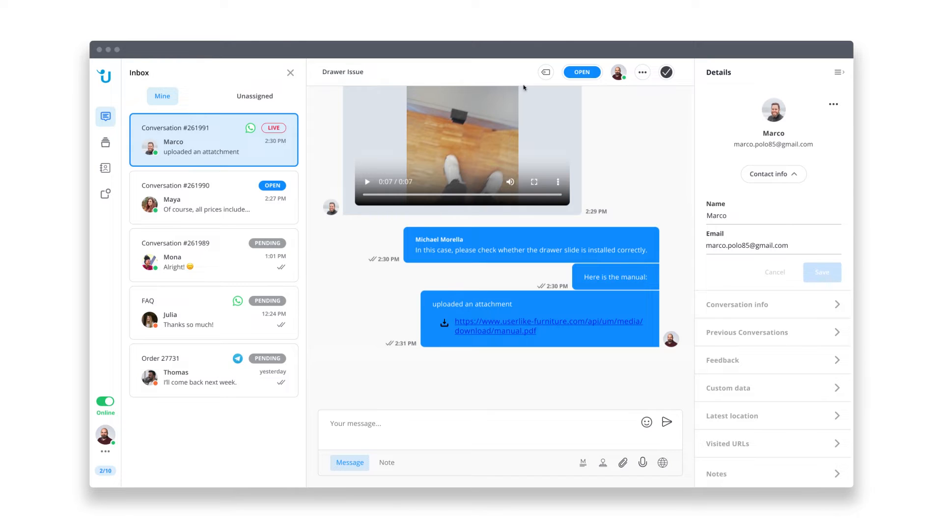
{"action": "left_click", "coordinate": [580, 72]}
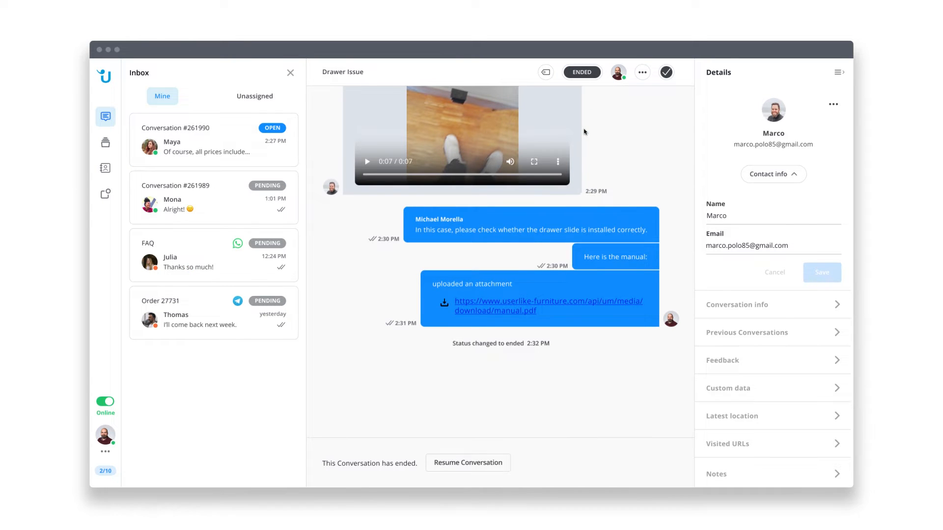
{"action": "mouse_move", "coordinate": [545, 72]}
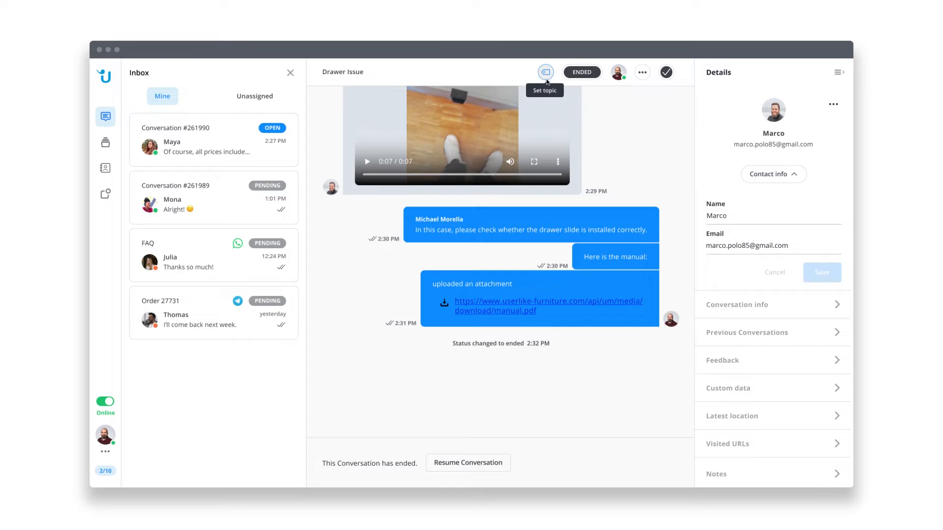
- Tag the conversation with the Question and Support topics
{"action": "left_click", "coordinate": [545, 71]}
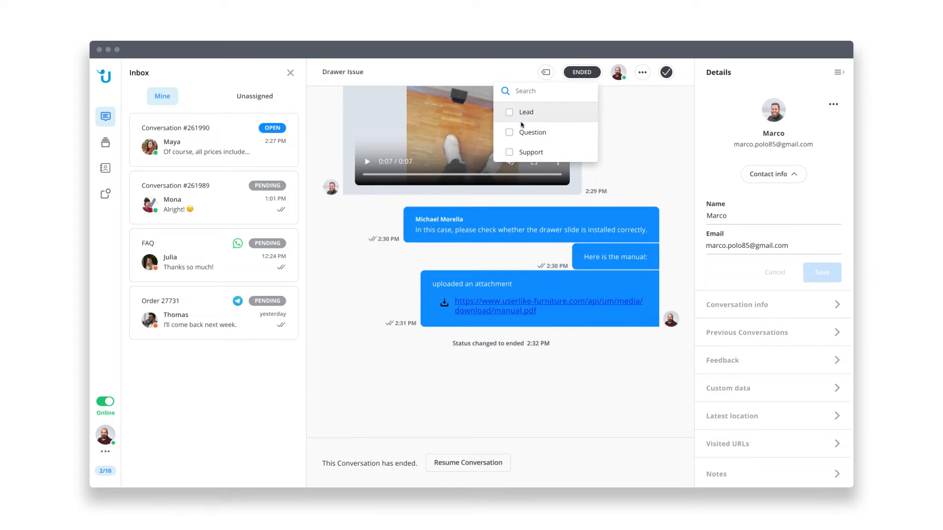
{"action": "left_click", "coordinate": [509, 132]}
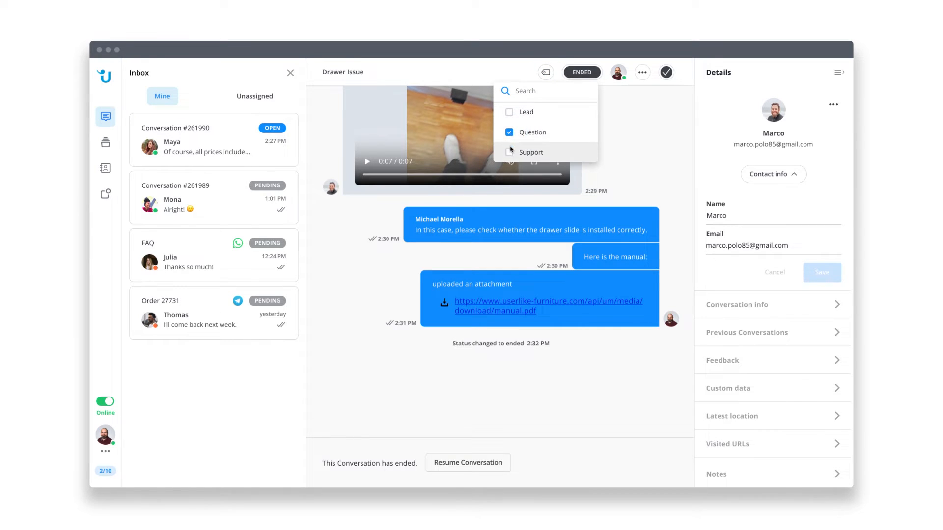
{"action": "left_click", "coordinate": [509, 151]}
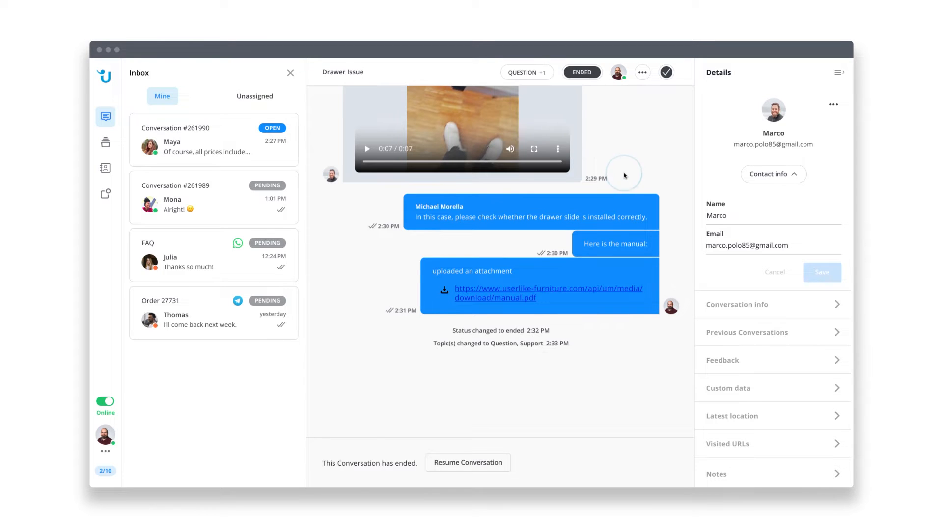
{"action": "mouse_move", "coordinate": [618, 72]}
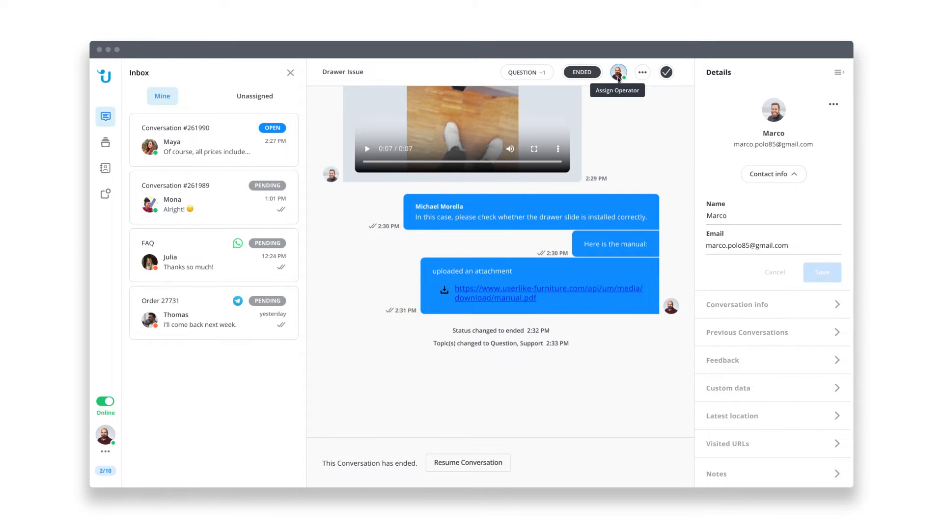
{"action": "left_click", "coordinate": [618, 72]}
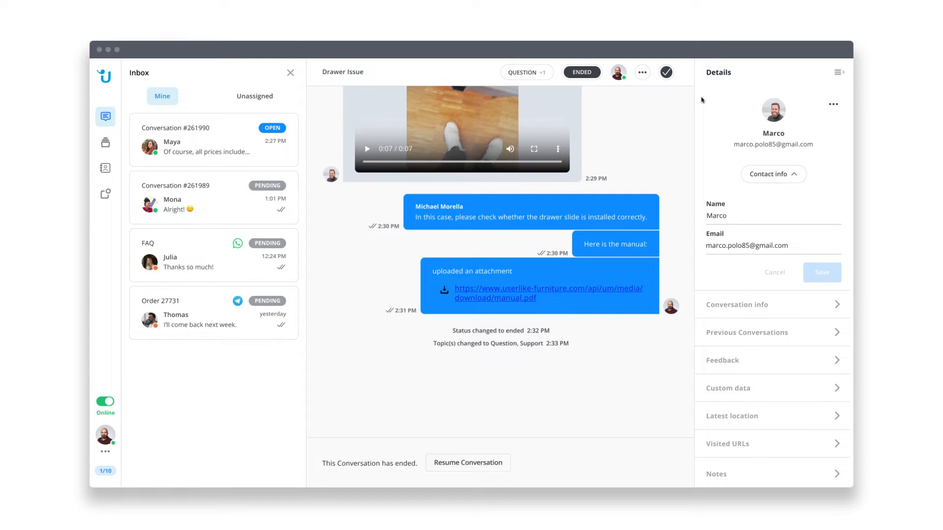
- Toggle own availability to away and back to online
{"action": "left_click", "coordinate": [105, 402]}
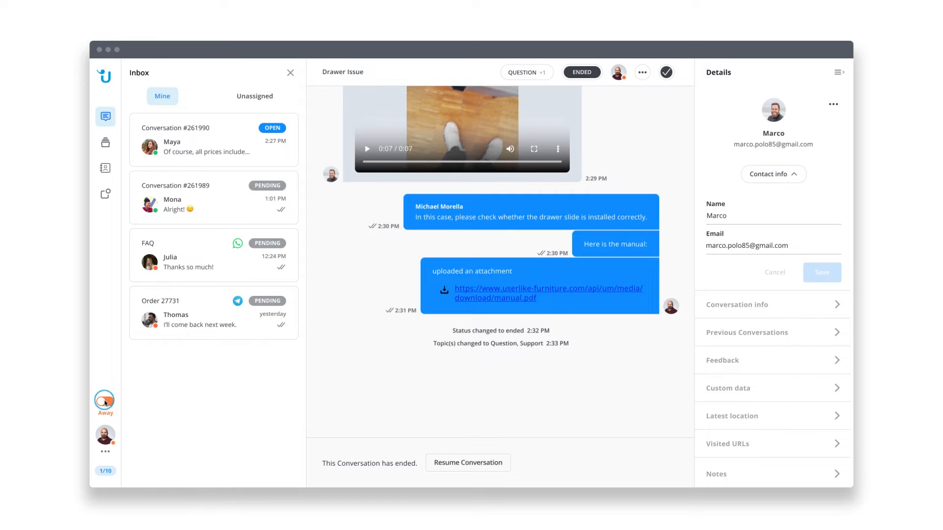
{"action": "left_click", "coordinate": [104, 401]}
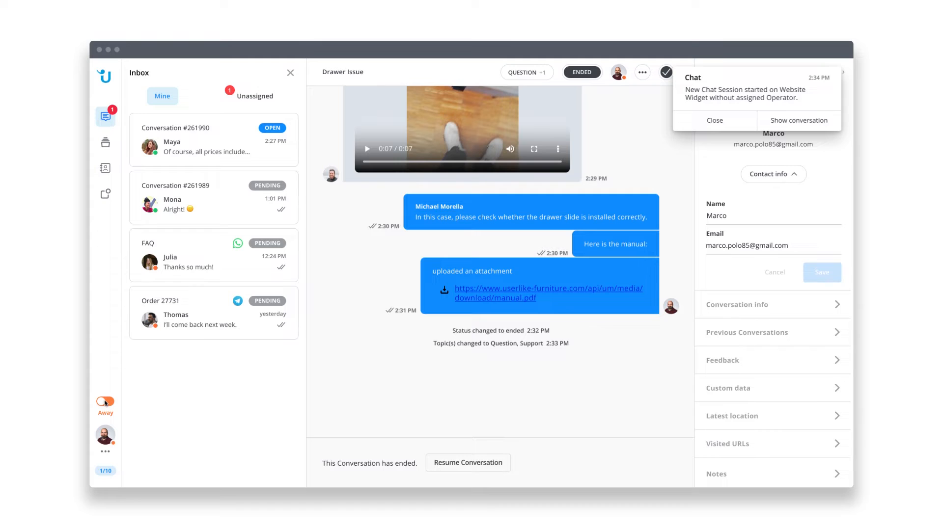
{"action": "left_click", "coordinate": [105, 400]}
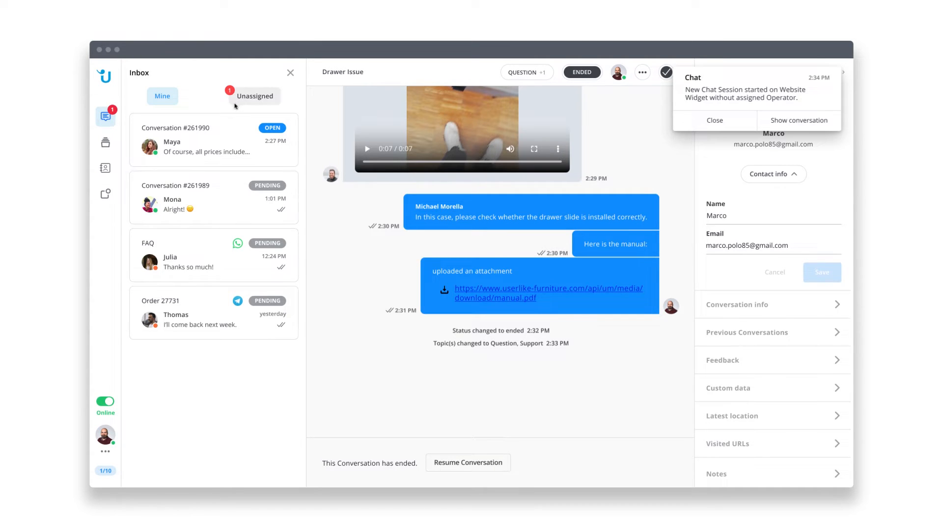
- Take over unassigned conversation #261992 by assigning it to myself
{"action": "left_click", "coordinate": [256, 96]}
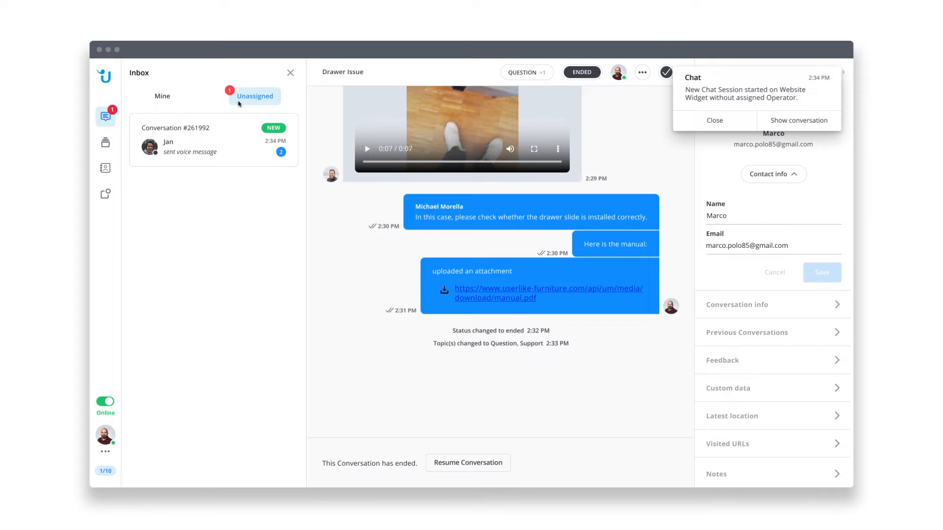
{"action": "left_click", "coordinate": [213, 140]}
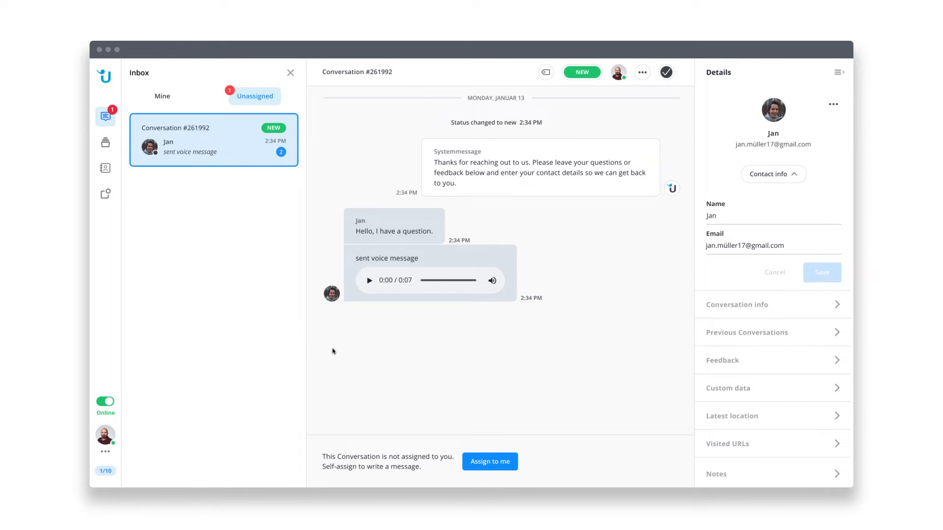
{"action": "left_click", "coordinate": [489, 462]}
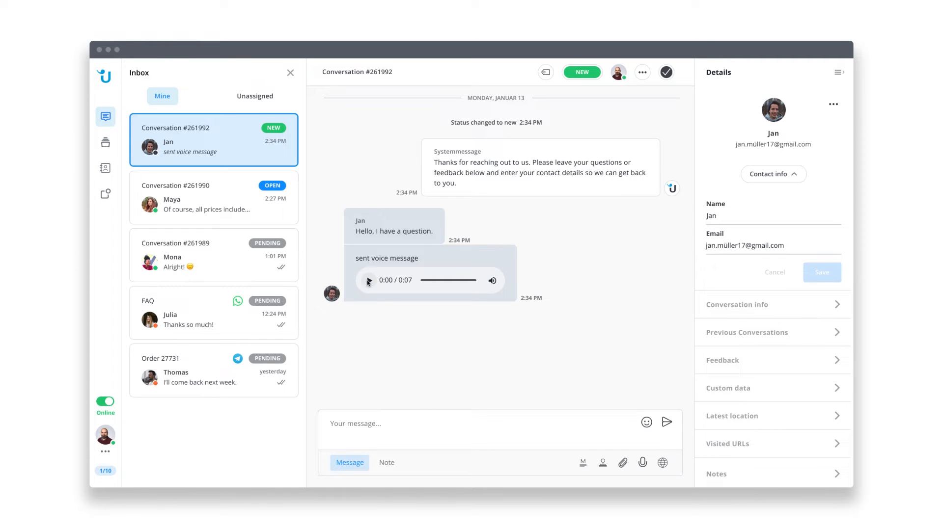
- Play the customer's voice message
{"action": "left_click", "coordinate": [368, 280]}
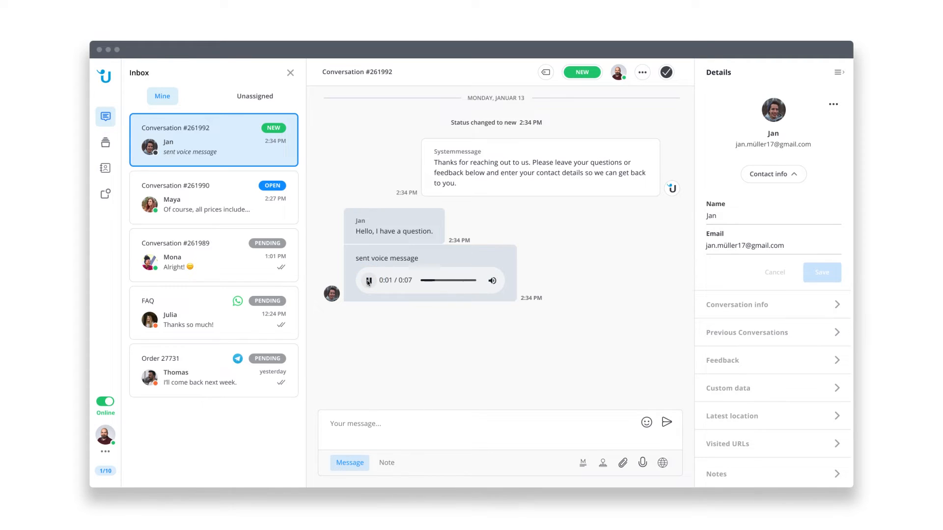
{"action": "left_click", "coordinate": [368, 279]}
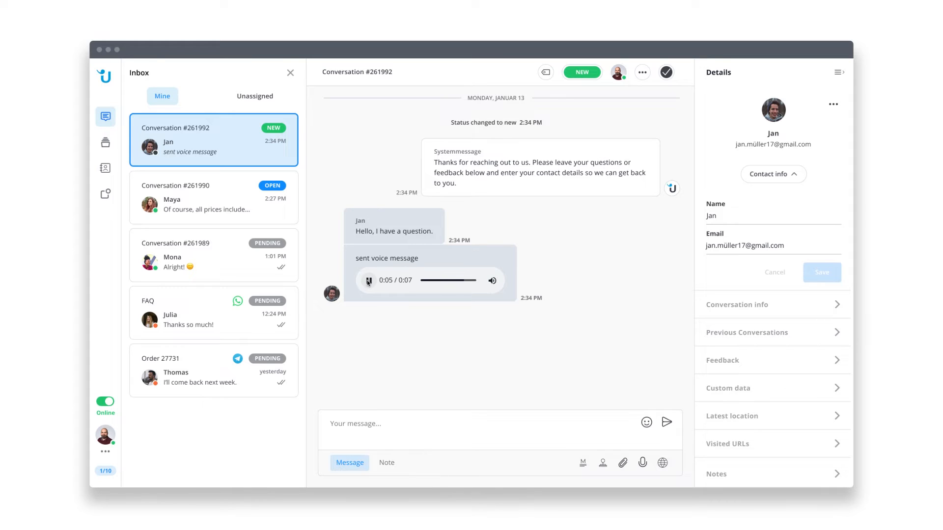
{"action": "left_click", "coordinate": [368, 280]}
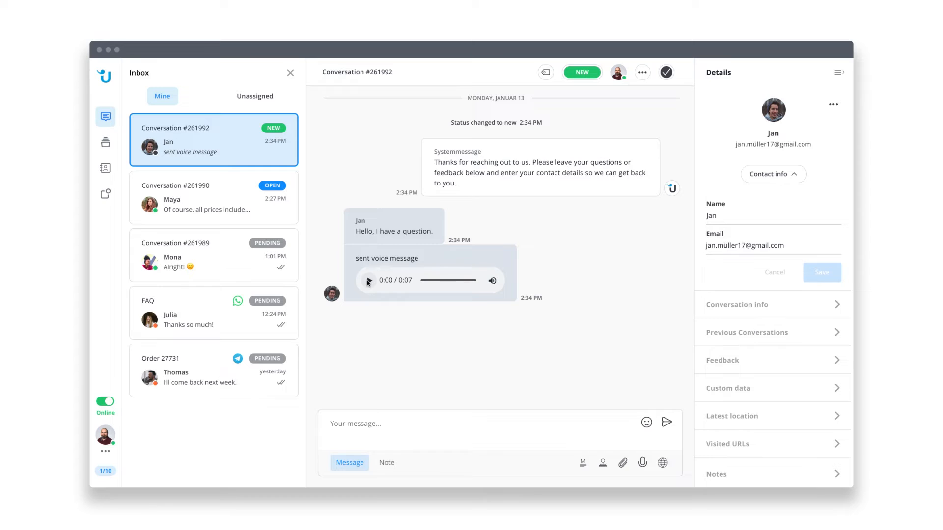
- Send the reply and show the Userlike Support offline notification email in Gmail
{"action": "left_click", "coordinate": [391, 423]}
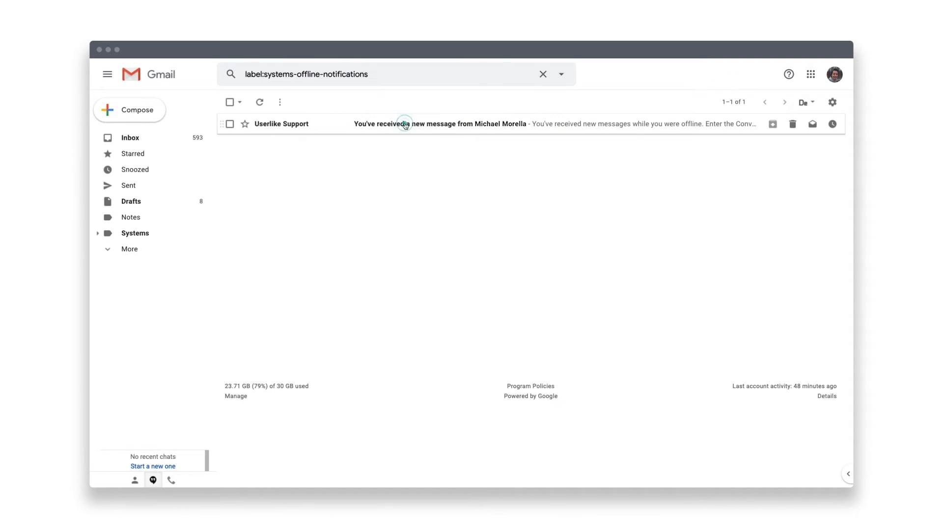
{"action": "left_click", "coordinate": [406, 124]}
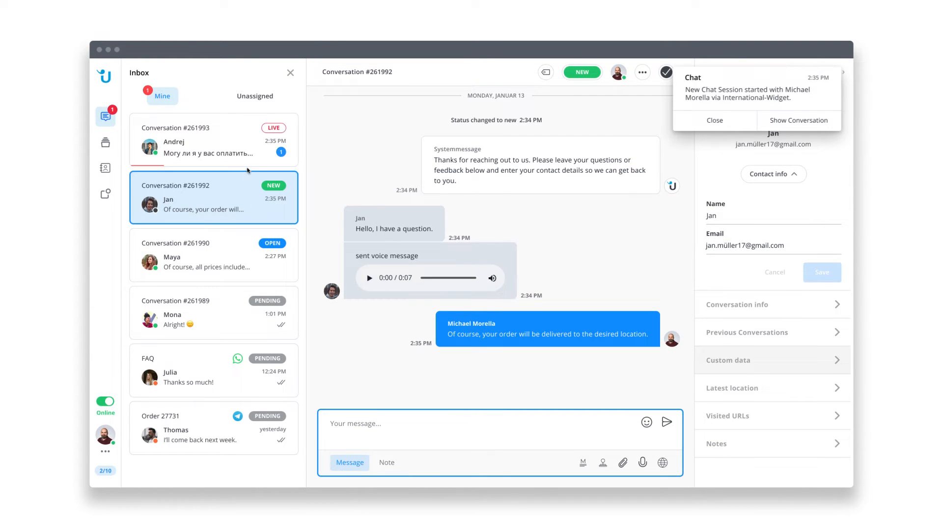
- Enable automatic translation for live conversation #261993
{"action": "left_click", "coordinate": [213, 141]}
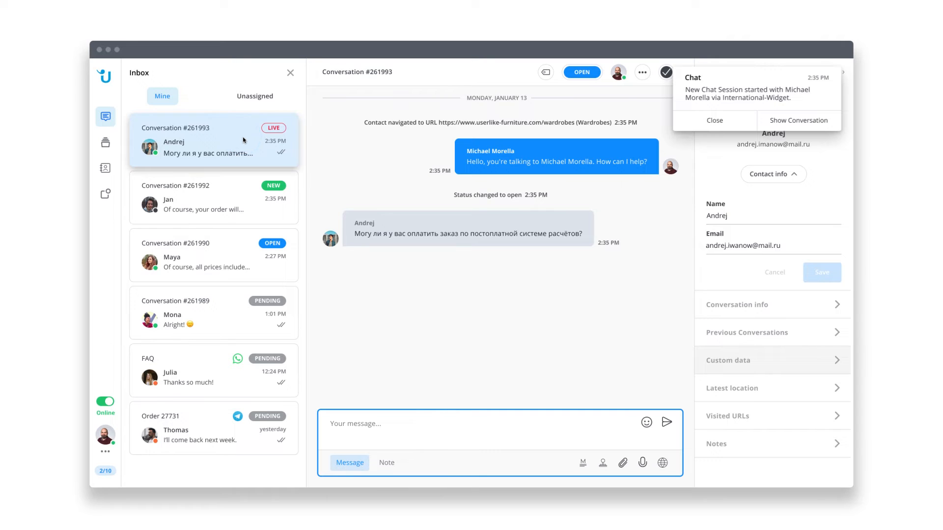
{"action": "left_click", "coordinate": [662, 463]}
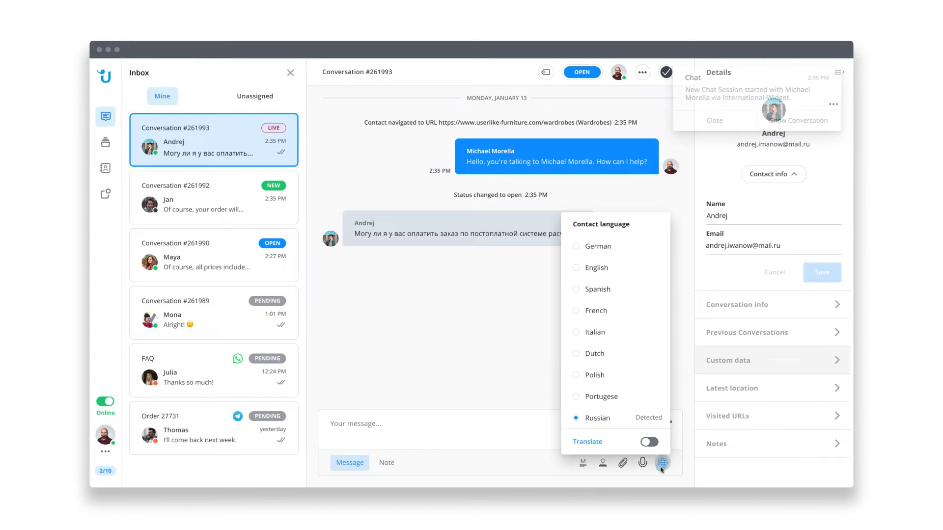
{"action": "left_click", "coordinate": [649, 442]}
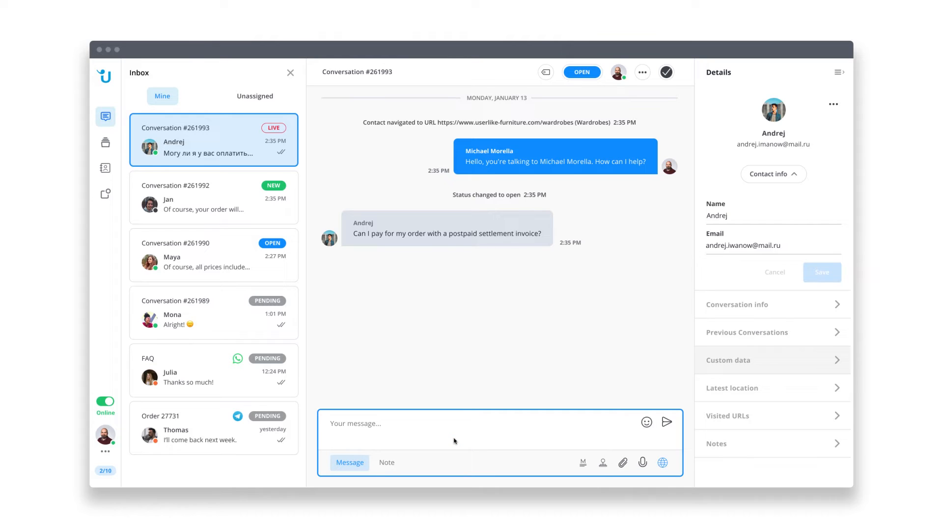
- Send the English reply 'Yes, we offer this payment option...' translated to Russian
{"action": "type", "text": "Yes, we"}
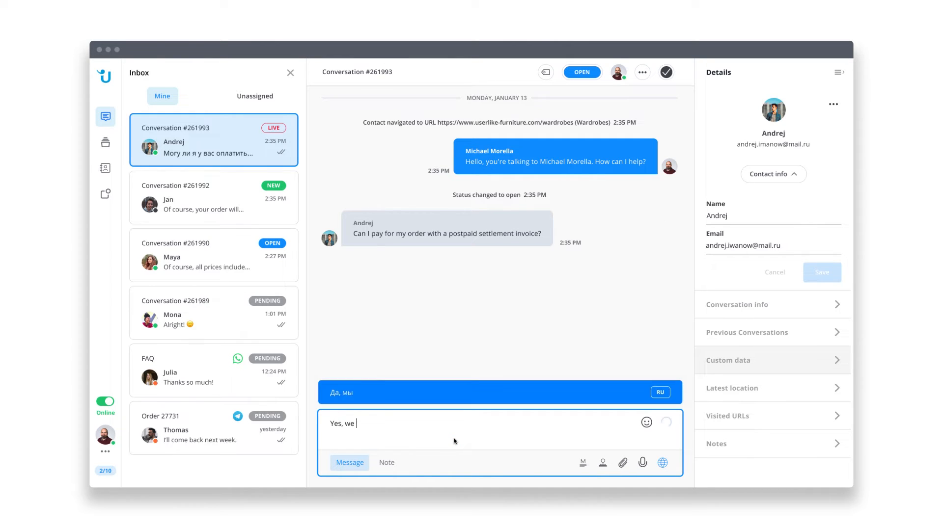
{"action": "type", "text": "offer this payment option. Even for international orders. :)"}
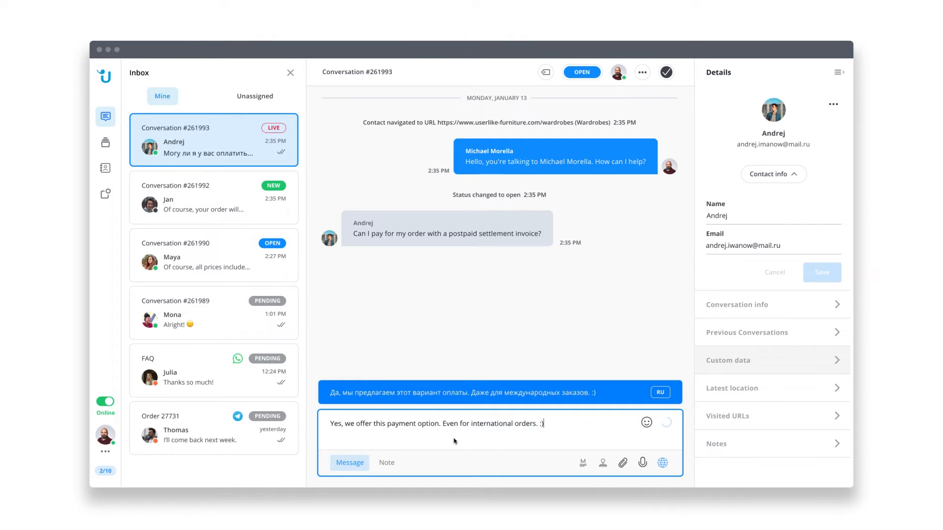
{"action": "left_click", "coordinate": [666, 422]}
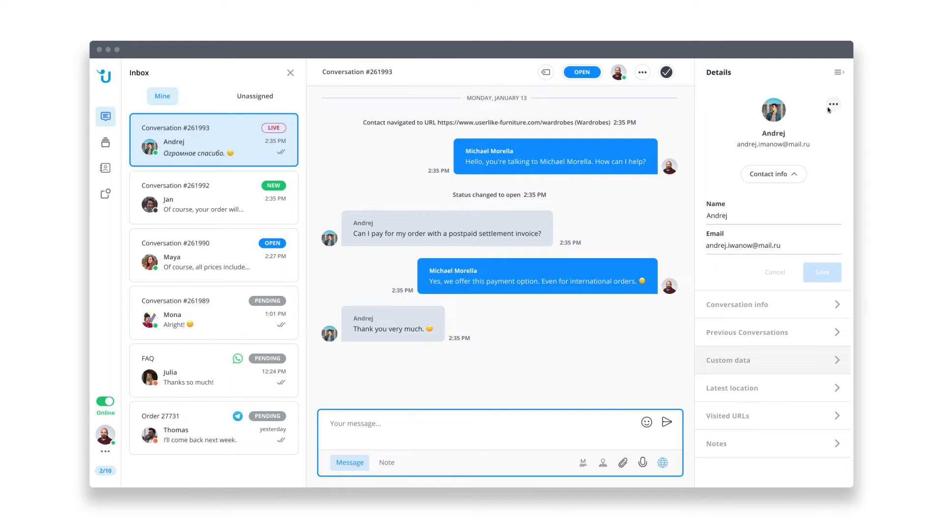
{"action": "left_click", "coordinate": [834, 104]}
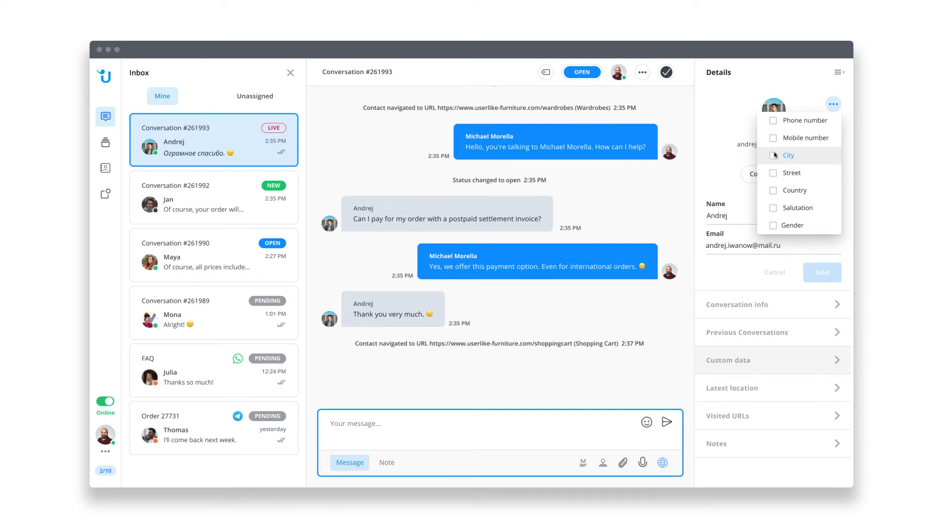
- Add a City field set to Moscow to the contact and save it
{"action": "left_click", "coordinate": [772, 155]}
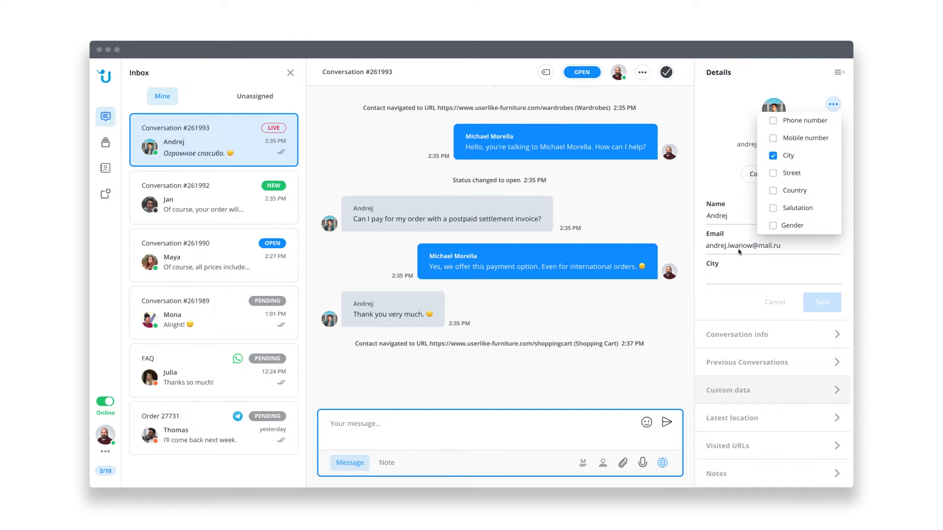
{"action": "type", "text": "Mo"}
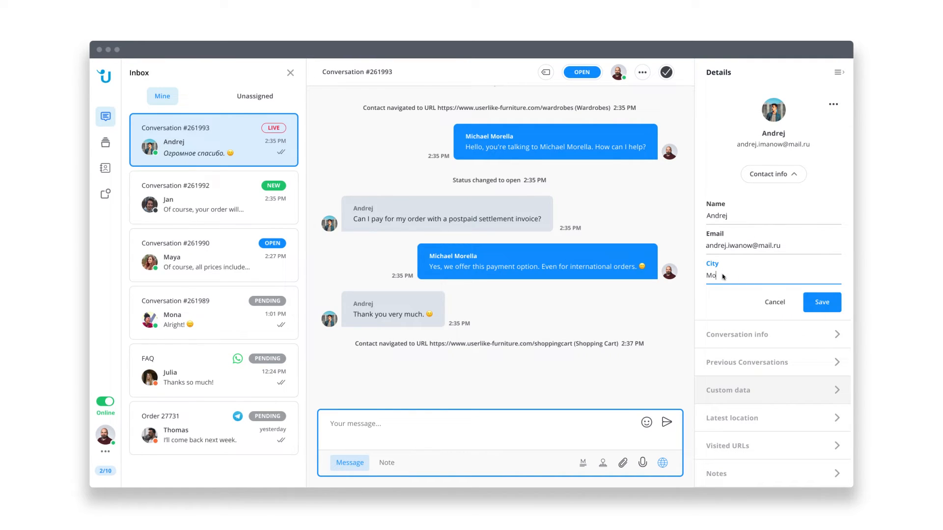
{"action": "left_click", "coordinate": [821, 302]}
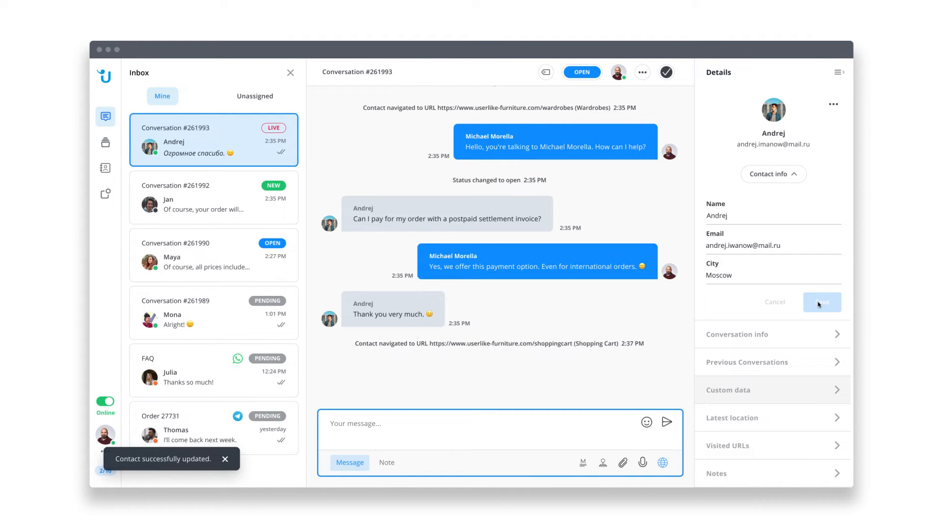
{"action": "left_click", "coordinate": [773, 174]}
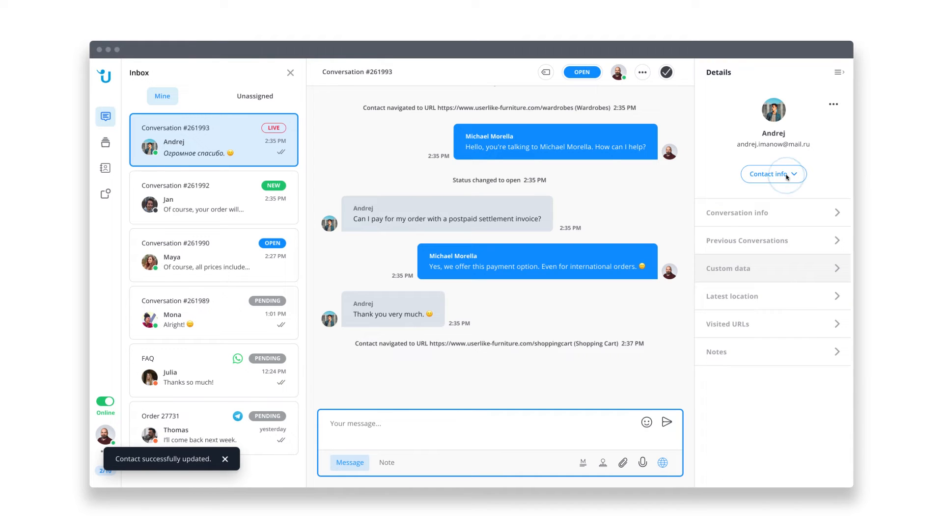
{"action": "left_click", "coordinate": [735, 212]}
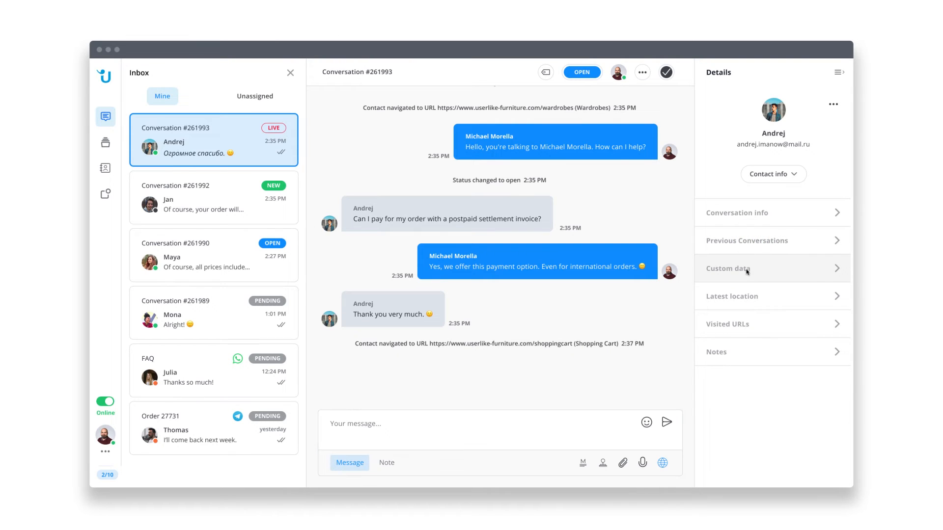
- Show the contact's custom data, Moscow location map, visited URLs and notes
{"action": "left_click", "coordinate": [728, 268]}
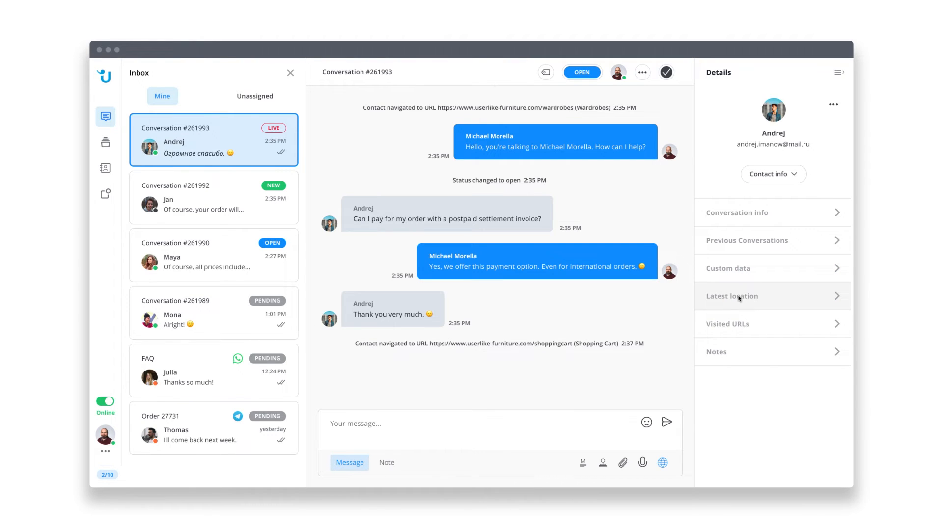
{"action": "left_click", "coordinate": [731, 295]}
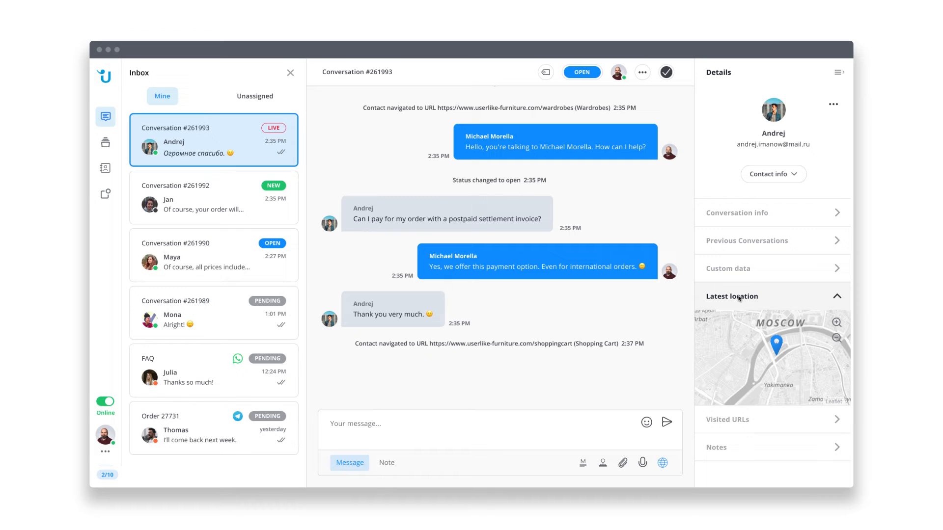
{"action": "left_click", "coordinate": [731, 295]}
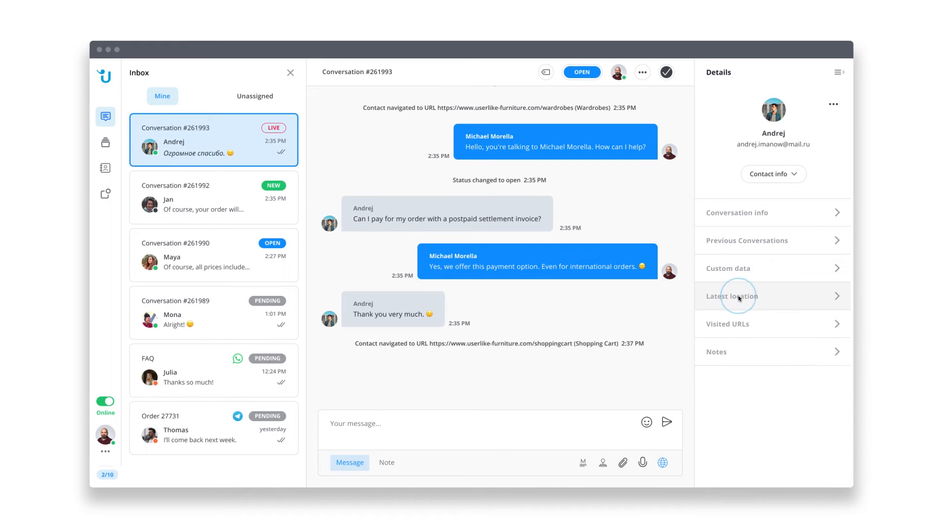
{"action": "left_click", "coordinate": [727, 323]}
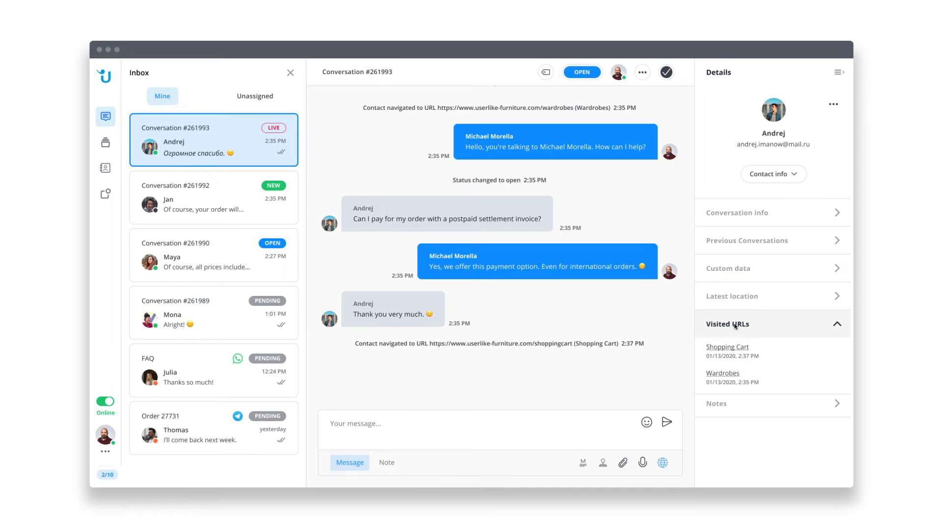
{"action": "left_click", "coordinate": [727, 324]}
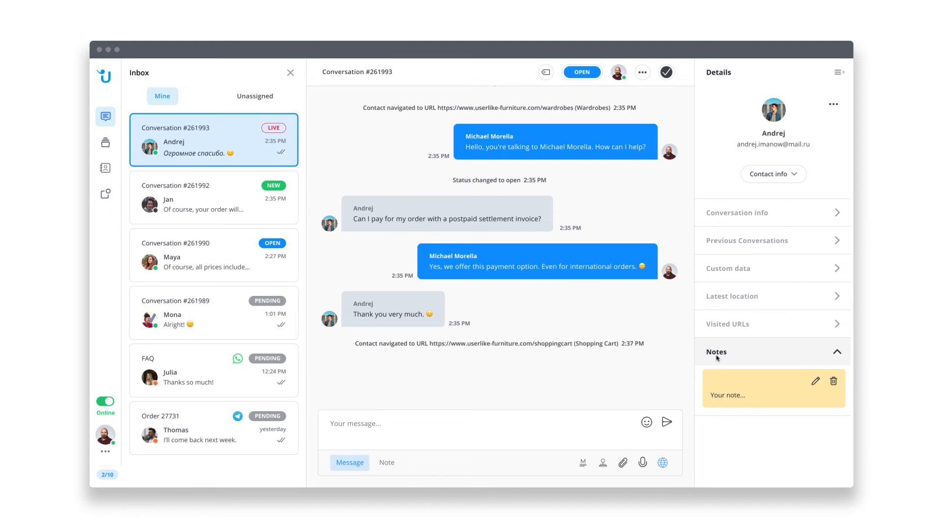
- Filter All Conversations to those rated one star
{"action": "left_click", "coordinate": [105, 142]}
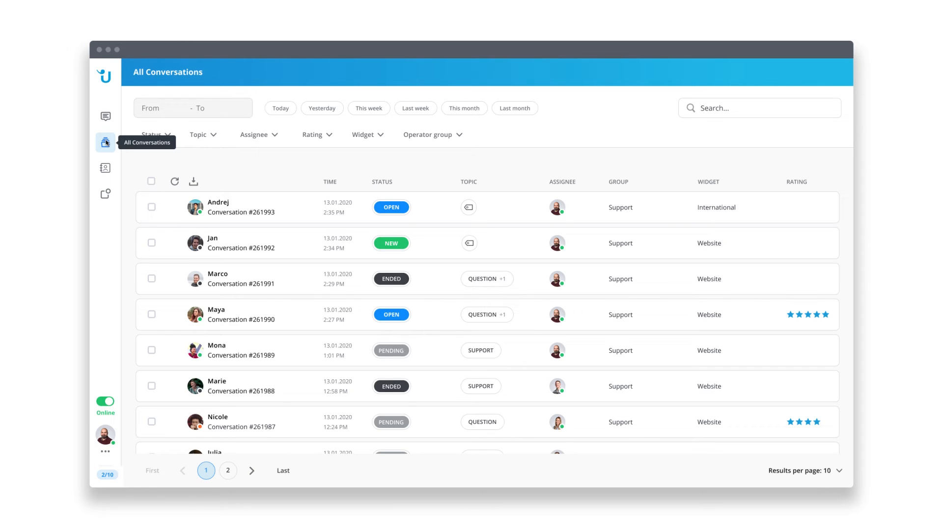
{"action": "mouse_move", "coordinate": [175, 144]}
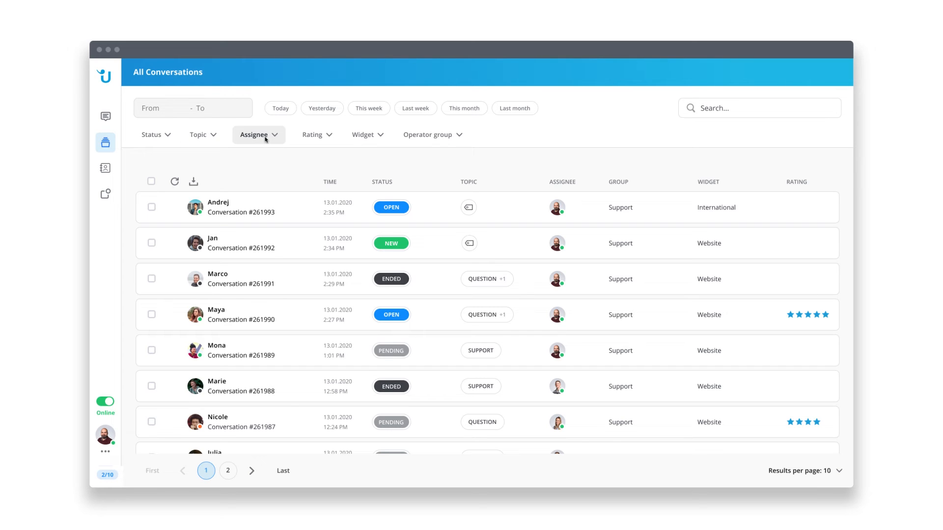
{"action": "left_click", "coordinate": [317, 134]}
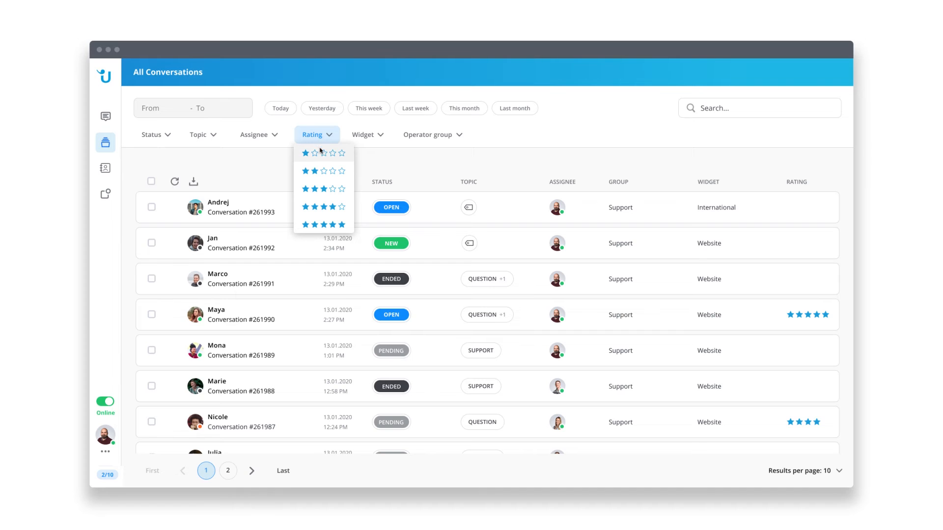
{"action": "left_click", "coordinate": [304, 152]}
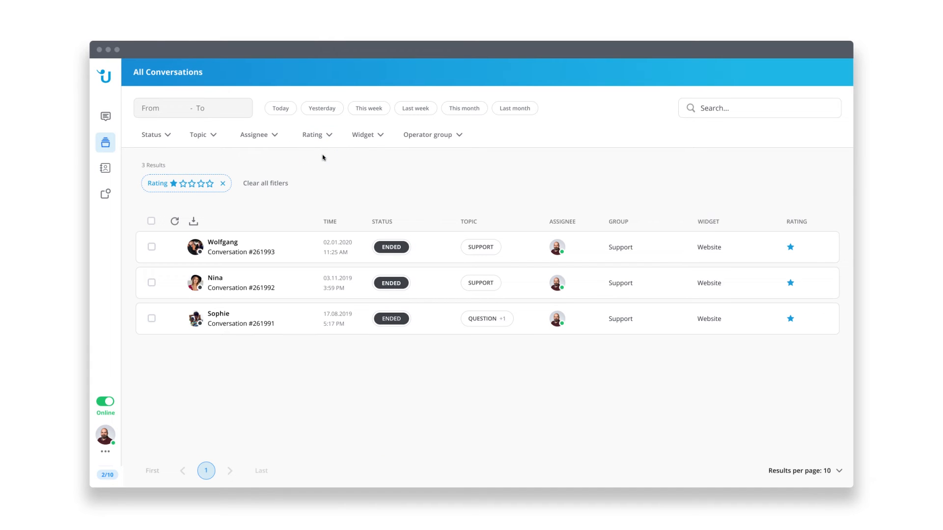
{"action": "mouse_move", "coordinate": [105, 168]}
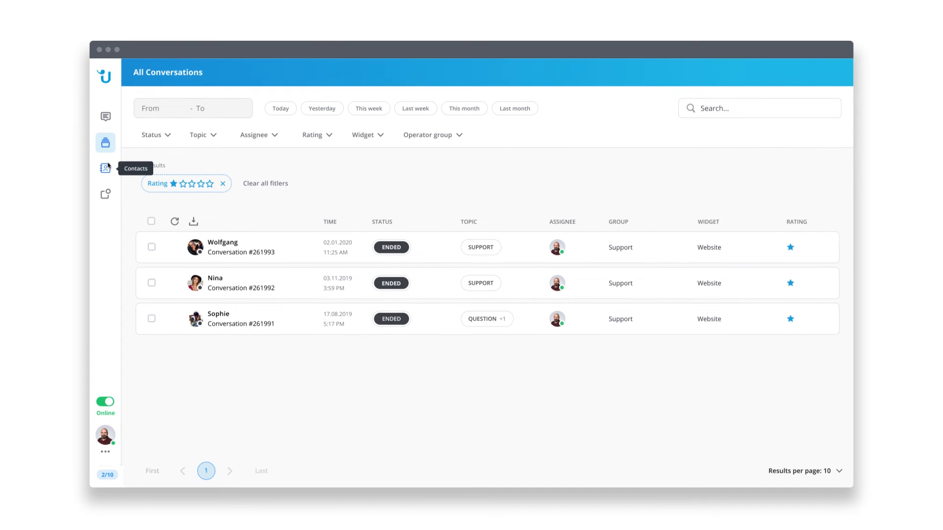
- From the contact list, open Maya's details and start a new website conversation with her
{"action": "left_click", "coordinate": [105, 167]}
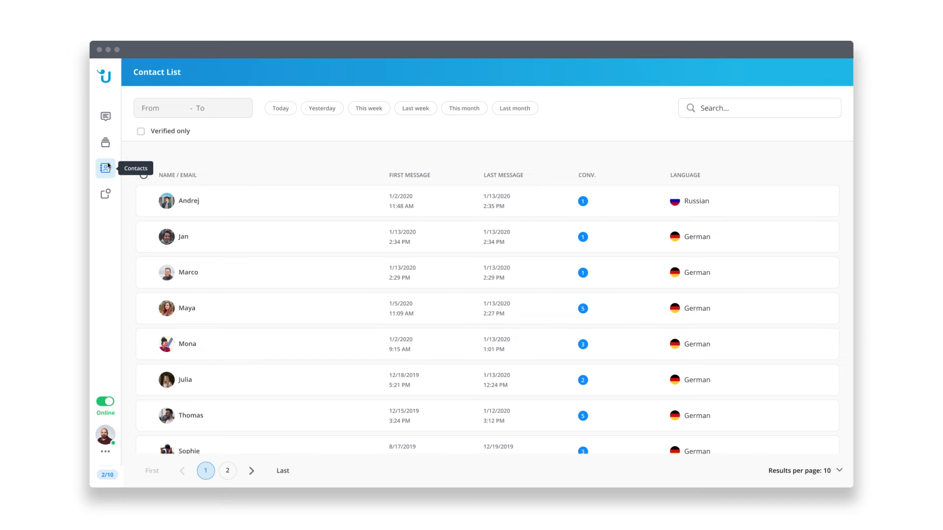
{"action": "mouse_move", "coordinate": [133, 293]}
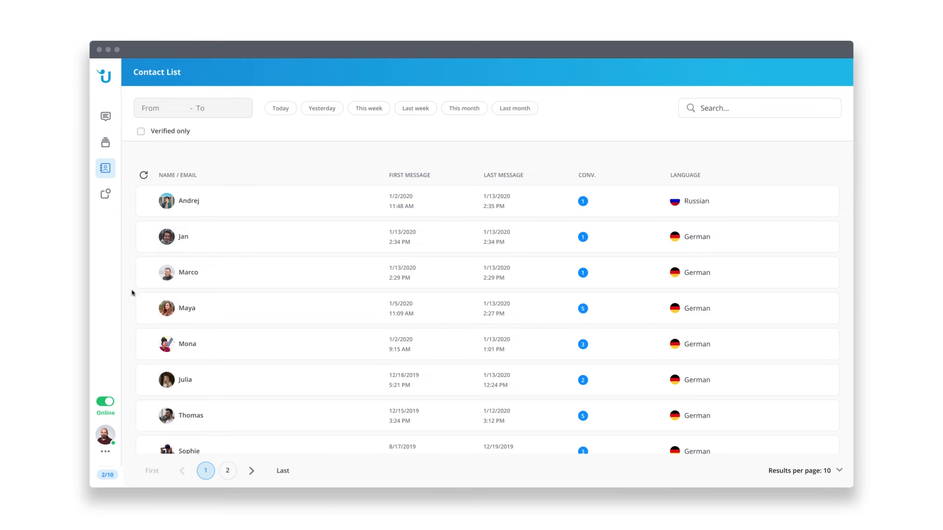
{"action": "left_click", "coordinate": [187, 308]}
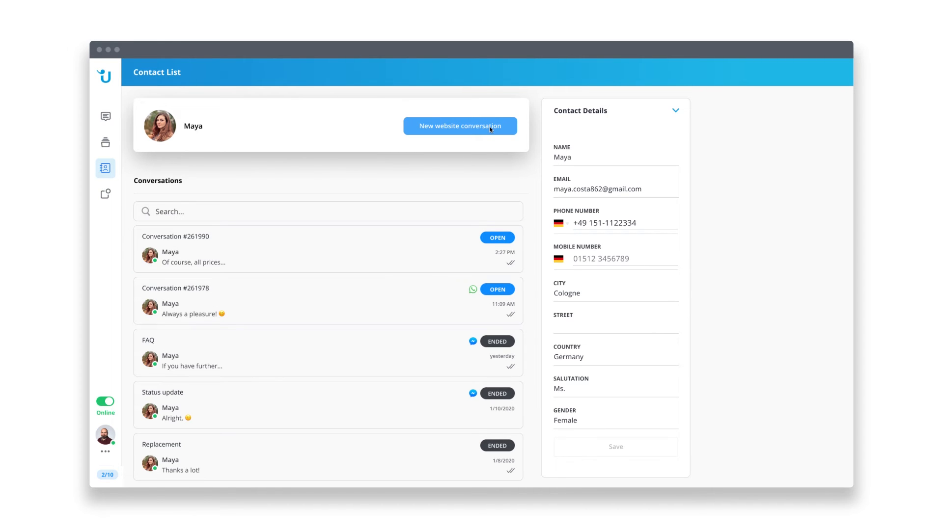
{"action": "left_click", "coordinate": [459, 125]}
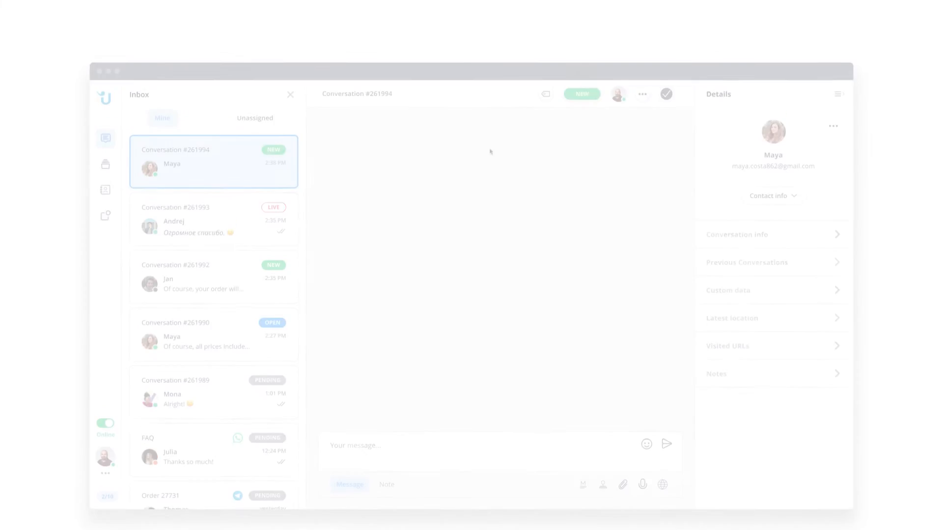
- In the website widget's editor, require visitor registration before chatting under Chat > Behavior
{"action": "left_click", "coordinate": [133, 111]}
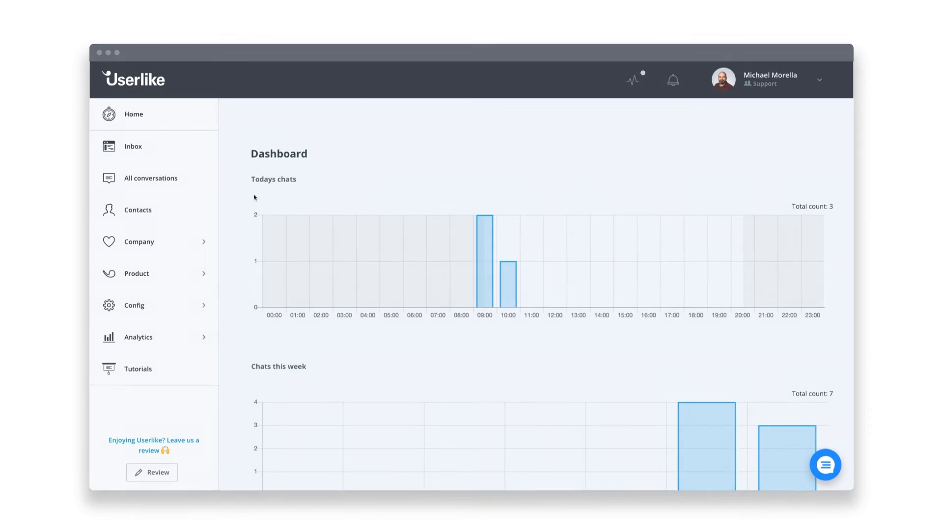
{"action": "left_click", "coordinate": [135, 305]}
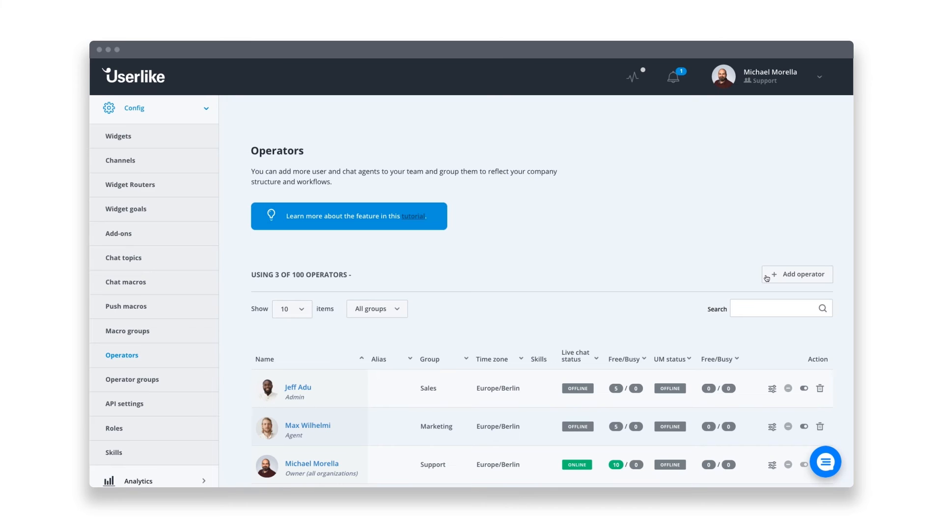
{"action": "left_click", "coordinate": [118, 135]}
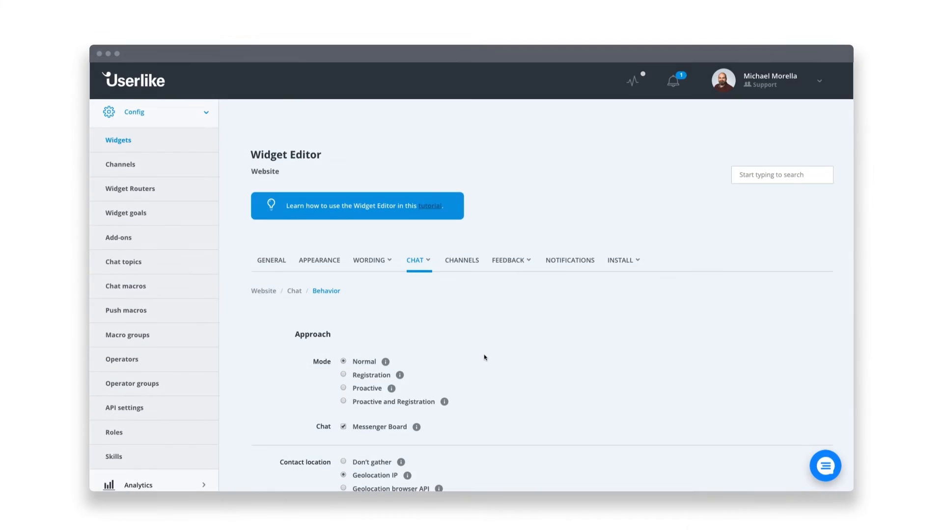
{"action": "left_click", "coordinate": [344, 371]}
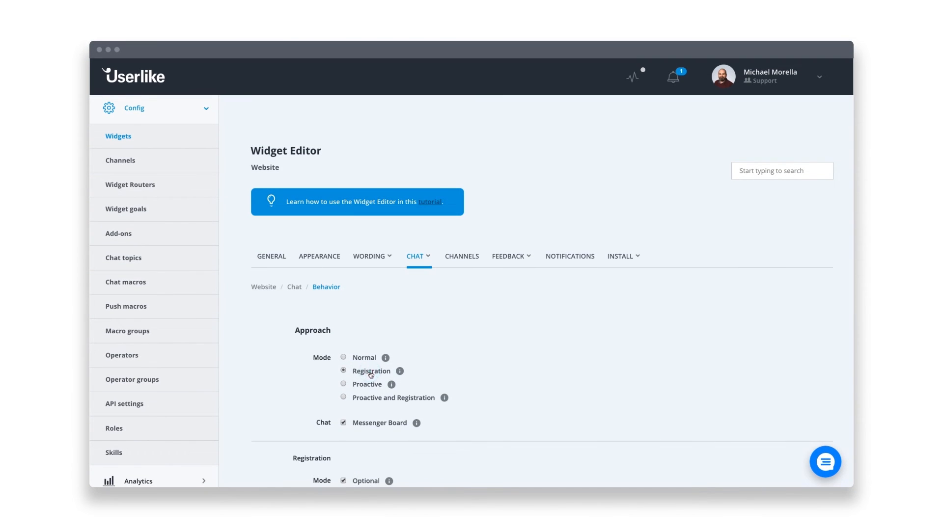
- Change the widget's main colour from blue to a reddish tone under Appearance
{"action": "left_click", "coordinate": [369, 256]}
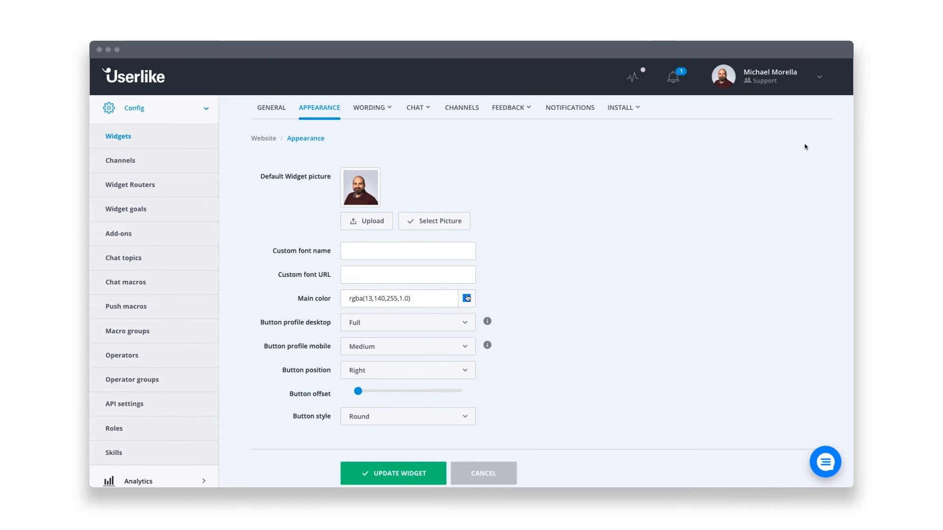
{"action": "left_click", "coordinate": [467, 299]}
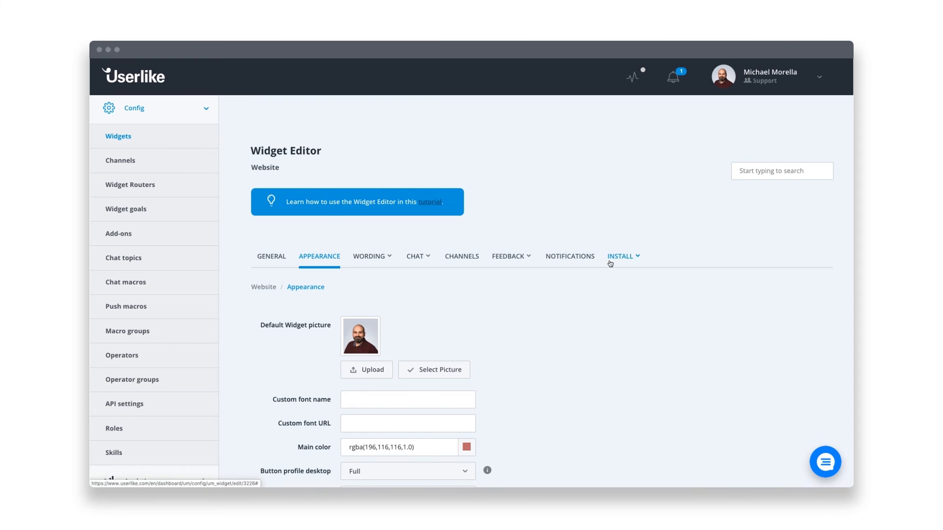
- Copy the widget's JavaScript install code and paste the script tag into the site's HTML body
{"action": "left_click", "coordinate": [620, 256]}
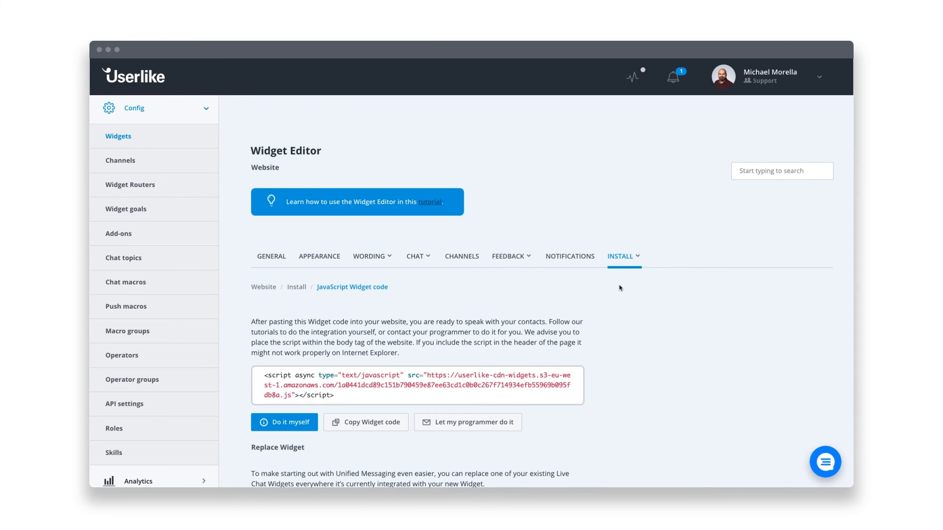
{"action": "left_click", "coordinate": [366, 422]}
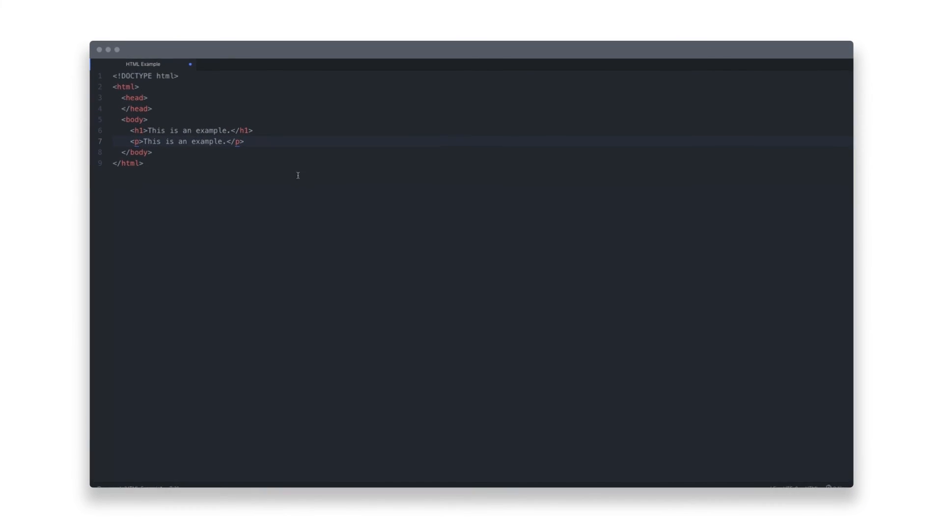
{"action": "type", "text": "<script async type=\"text/javascript\" src=\"//userlike-cdn-widgets.s3-eu-west-1.amazonaws.com/1a0441dcd89c151b790459e87ee63cd1c0b0c267f714934efb55969b095fdb8a.js\"></script>"}
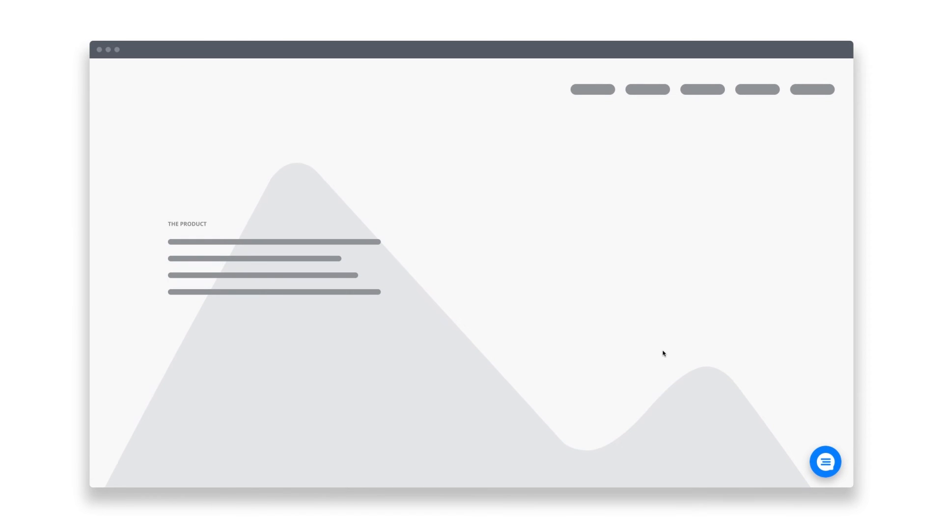
- Launch the messenger on the demo website and start a new conversation in it
{"action": "left_click", "coordinate": [825, 462]}
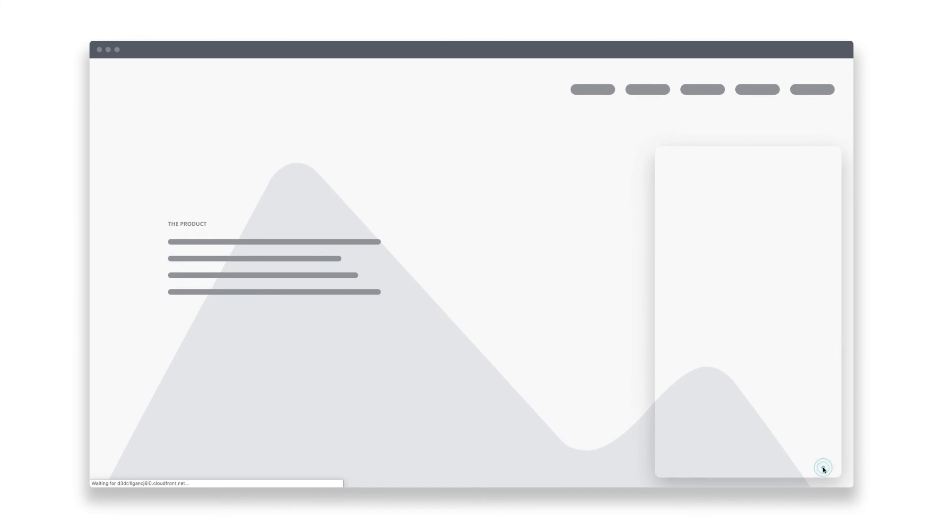
{"action": "left_click", "coordinate": [823, 469]}
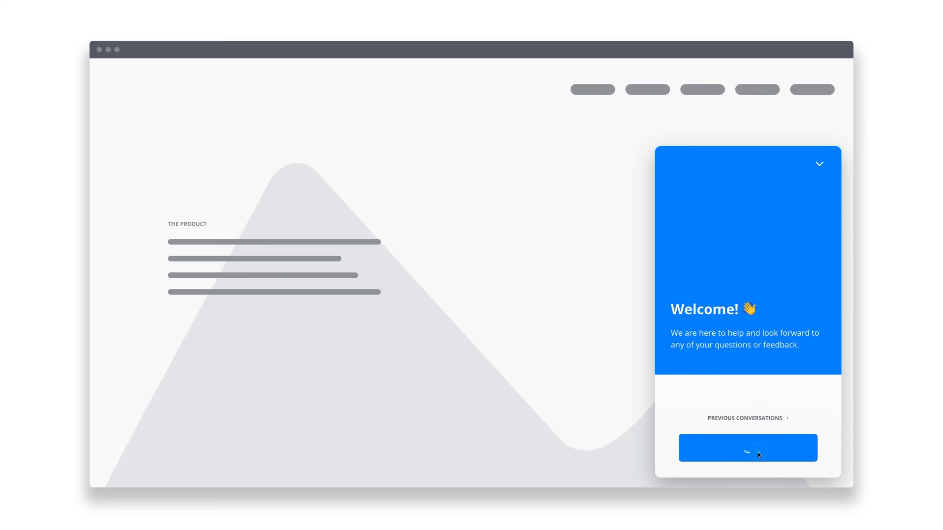
{"action": "left_click", "coordinate": [747, 448]}
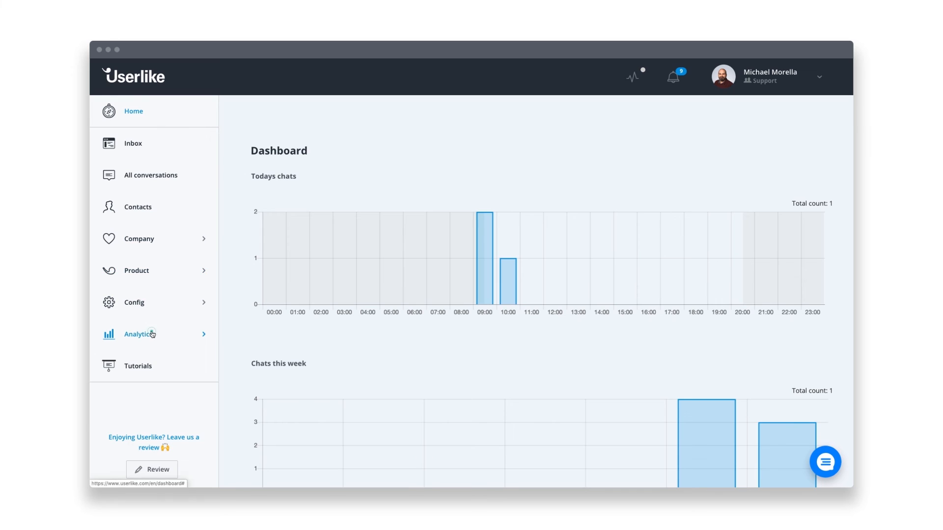
- View the analytics dashboard's chat and live-conversation response-time charts
{"action": "left_click", "coordinate": [137, 334]}
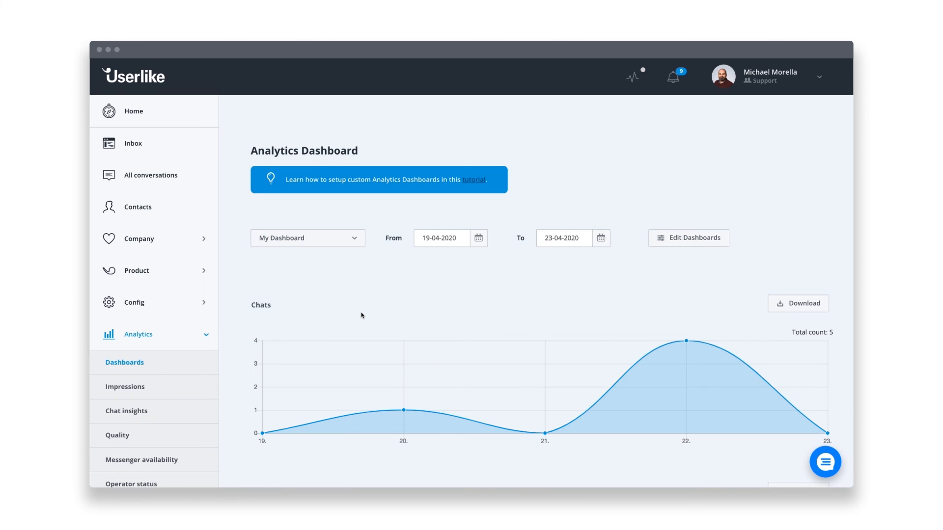
{"action": "scroll", "scroll_direction": "down", "scroll_amount": 3}
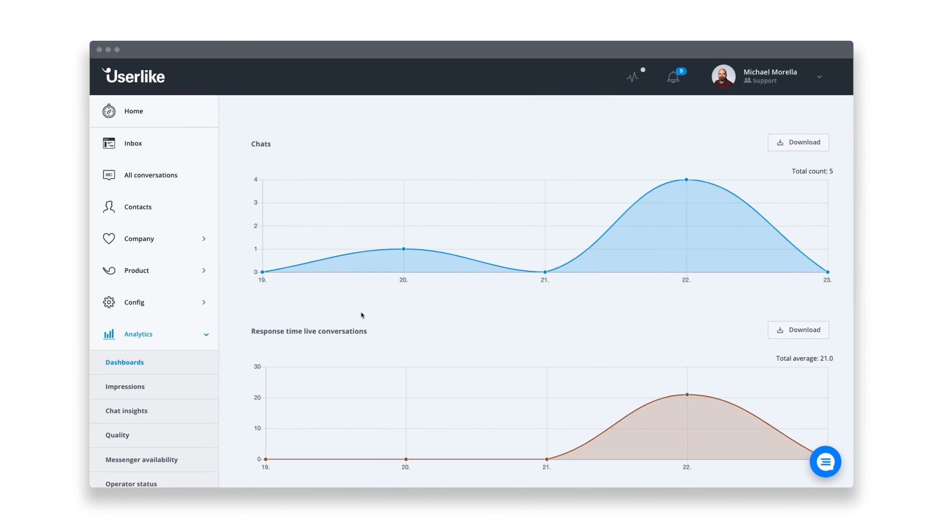
{"action": "left_click", "coordinate": [135, 303]}
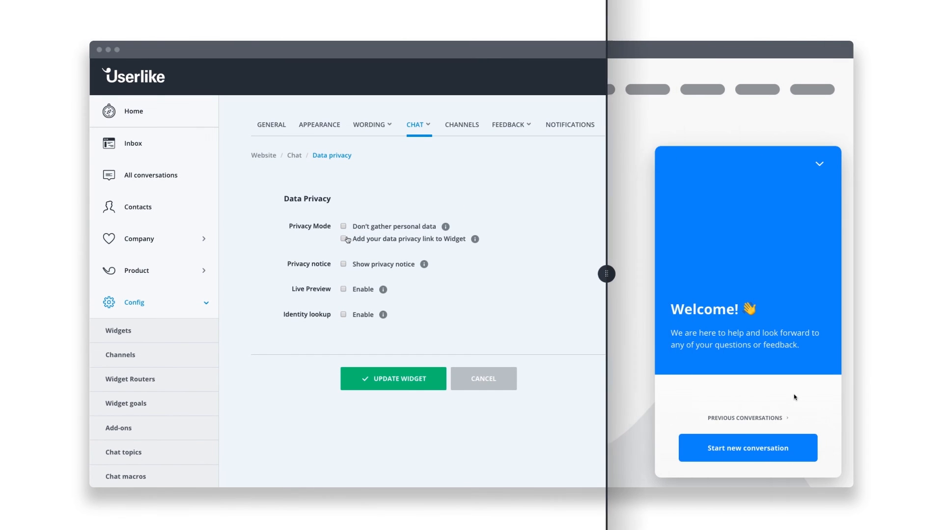
- Enable the data privacy link and the privacy notice shown before chats start
{"action": "left_click", "coordinate": [343, 238]}
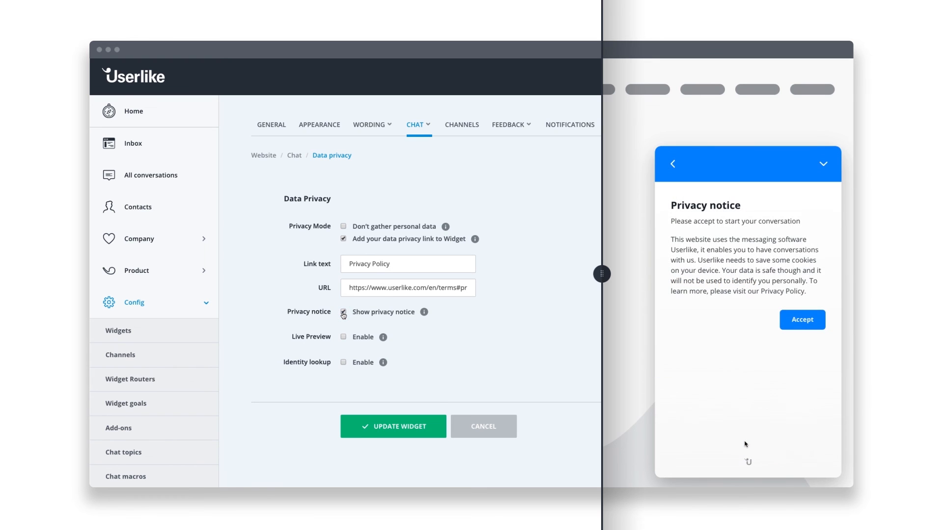
{"action": "left_click", "coordinate": [802, 320]}
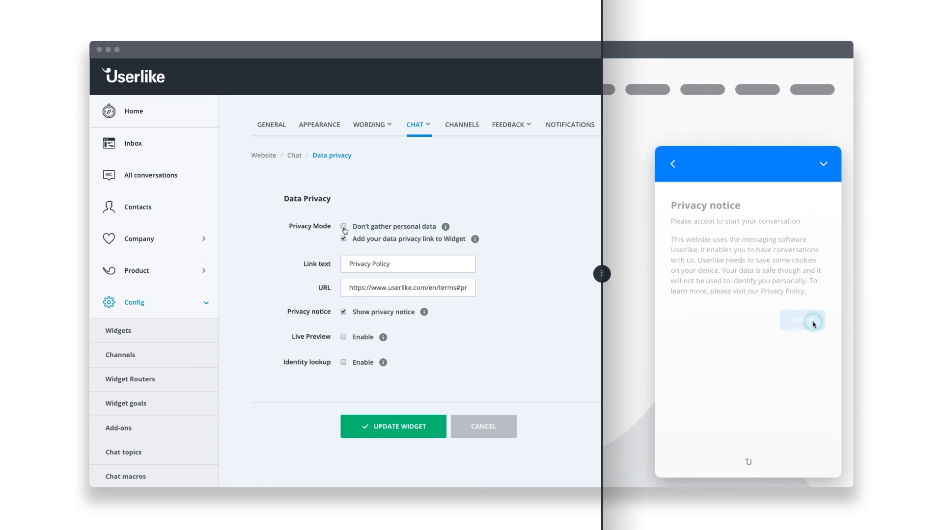